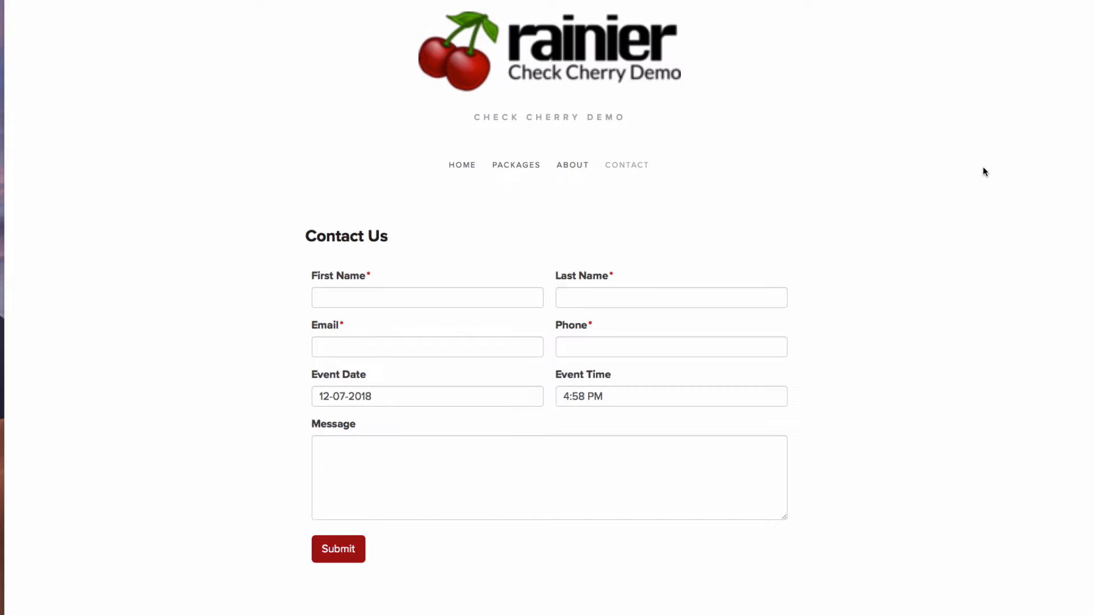
left_click(426, 297)
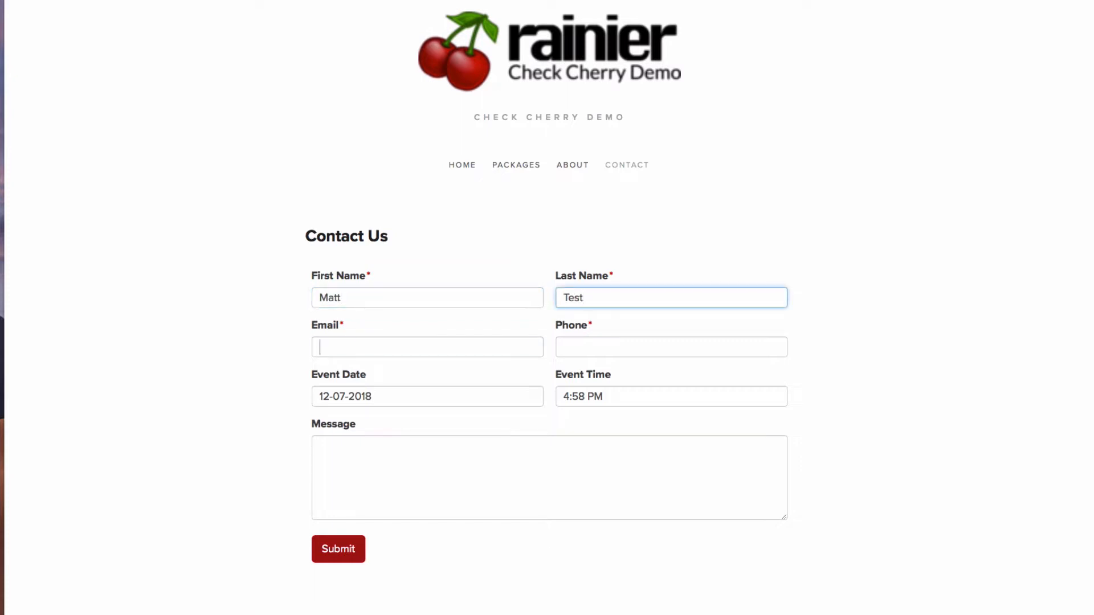
type("matt@test.com")
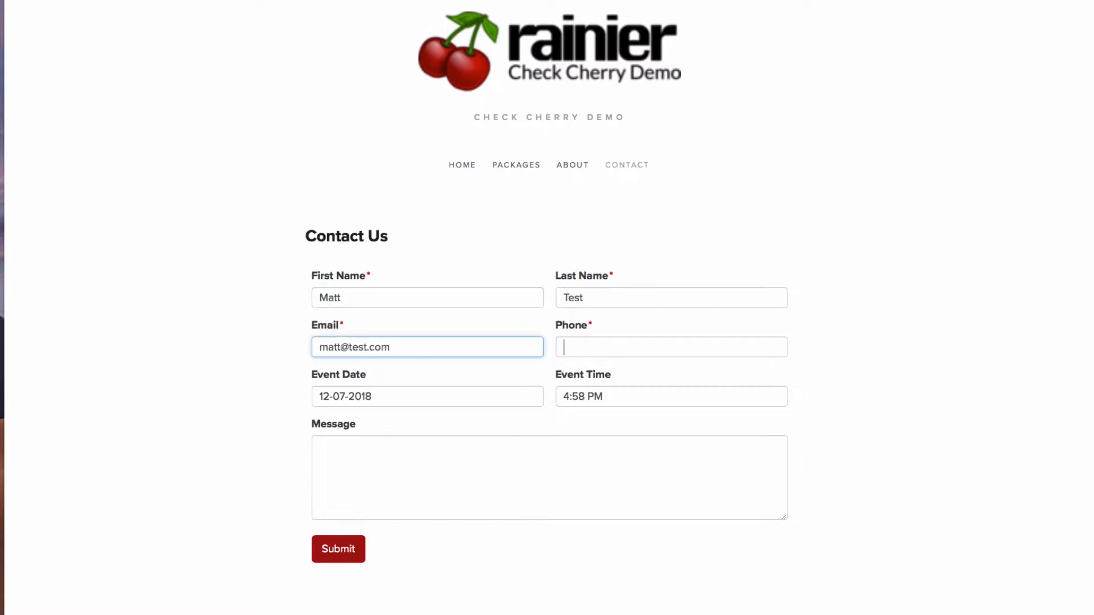
type("123-123-1234")
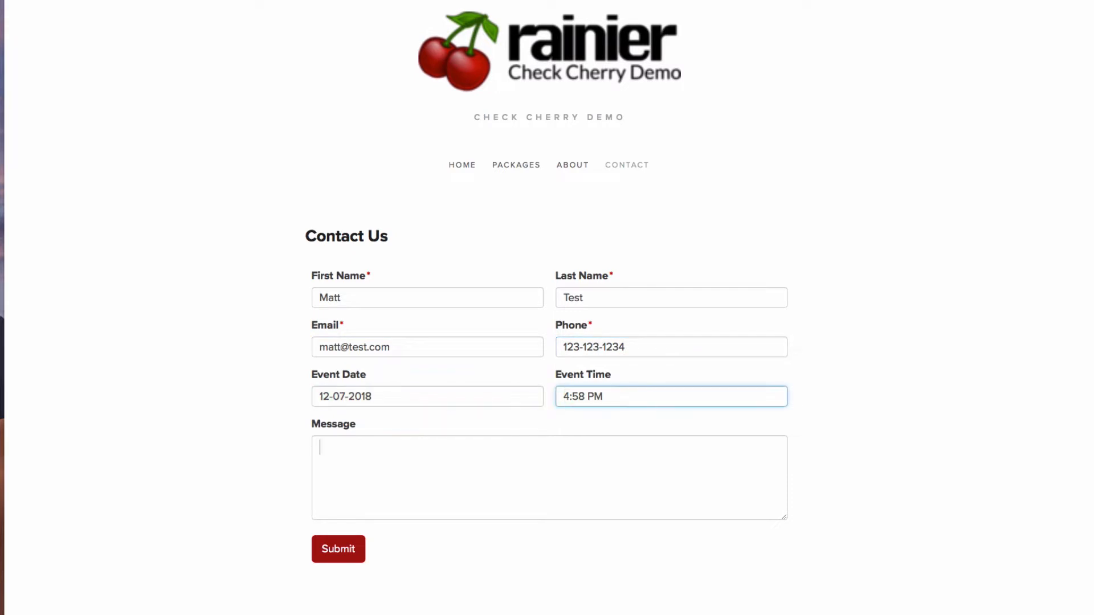
type("j")
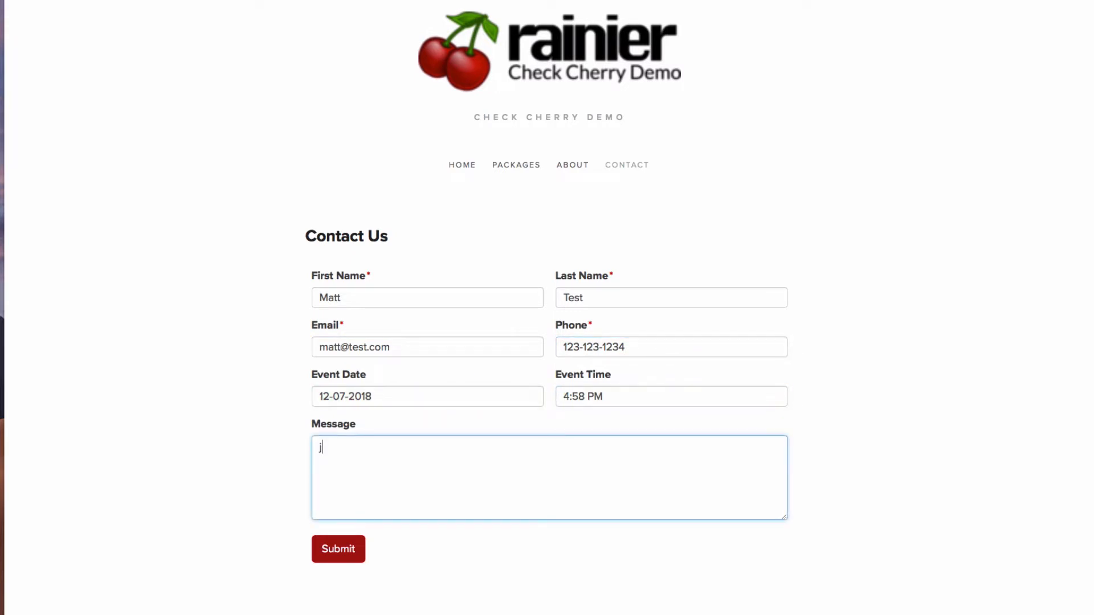
type("ust testing")
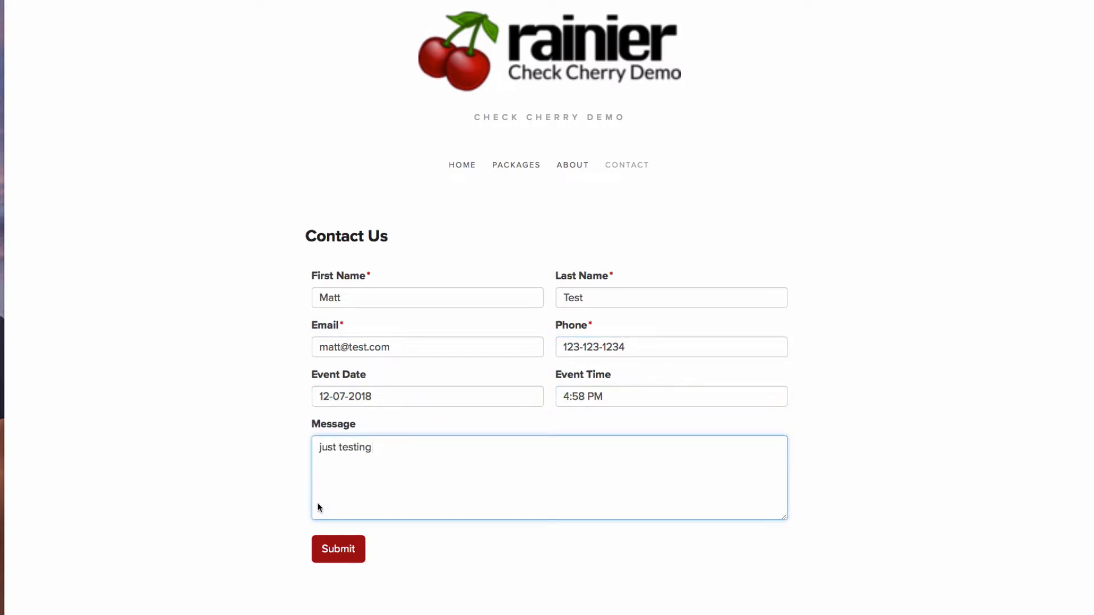
left_click(337, 550)
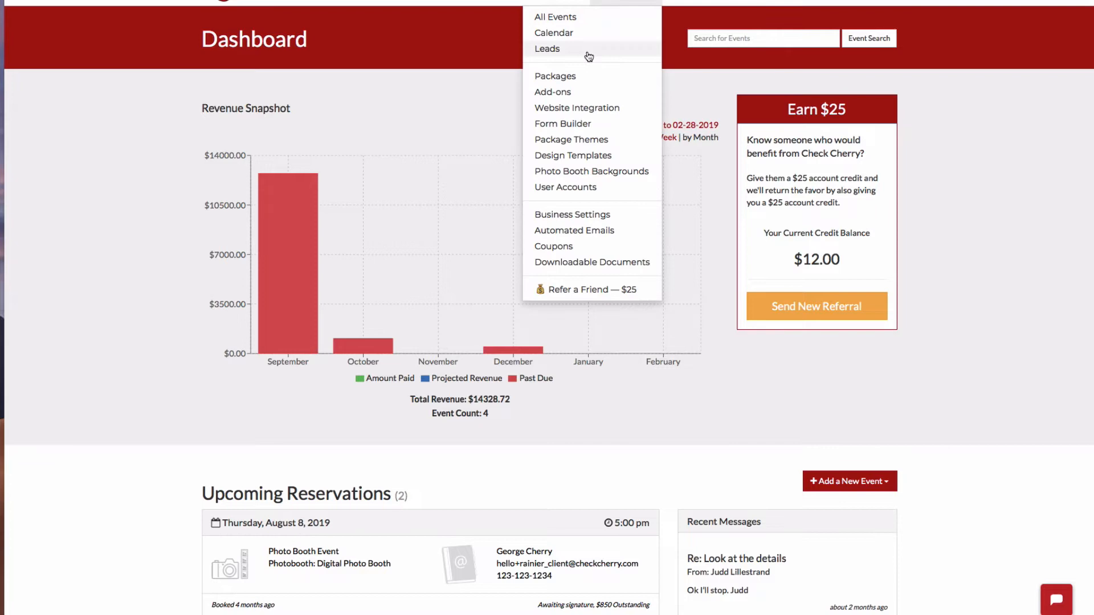
Show the leads report with the new contact-form enquiry listed first.
left_click(548, 49)
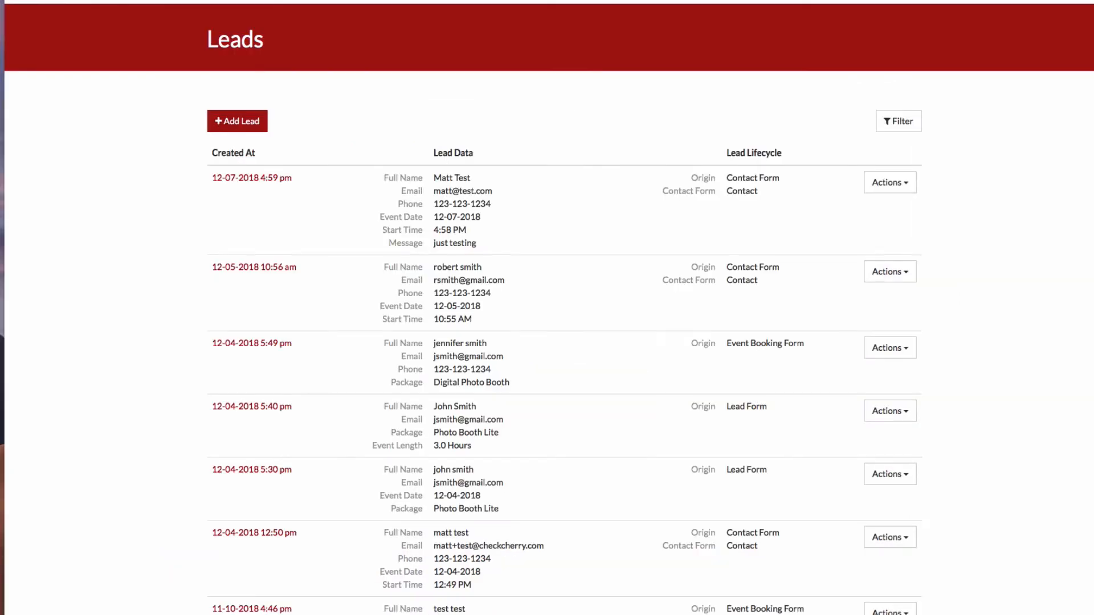
mouse_move(694, 88)
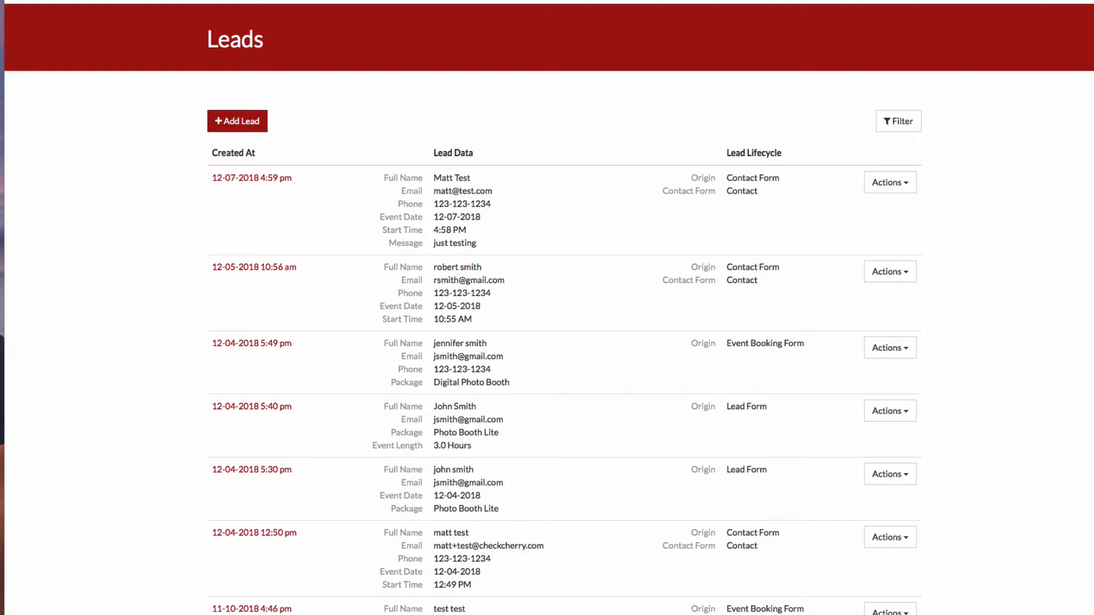
Reach Business Settings > Leads and reveal the Contact form's options menu.
left_click(592, 39)
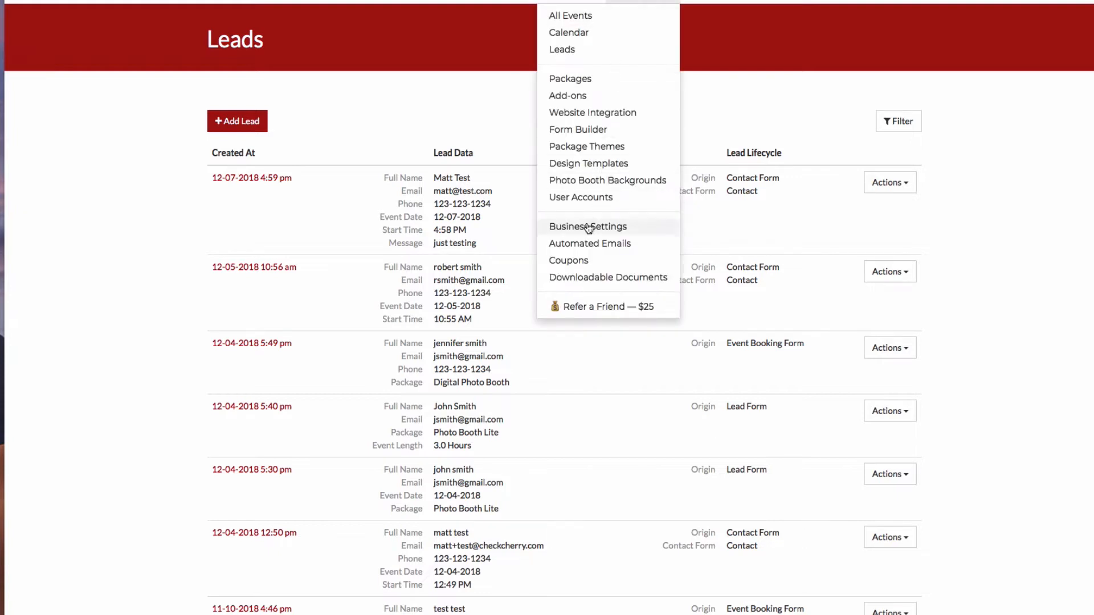
left_click(588, 226)
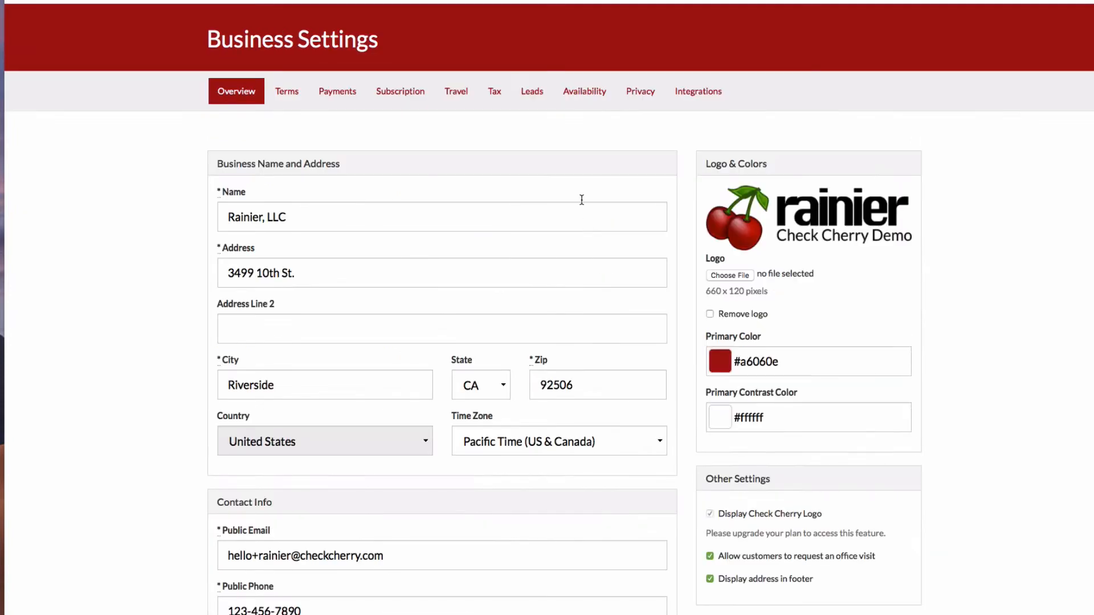
left_click(531, 92)
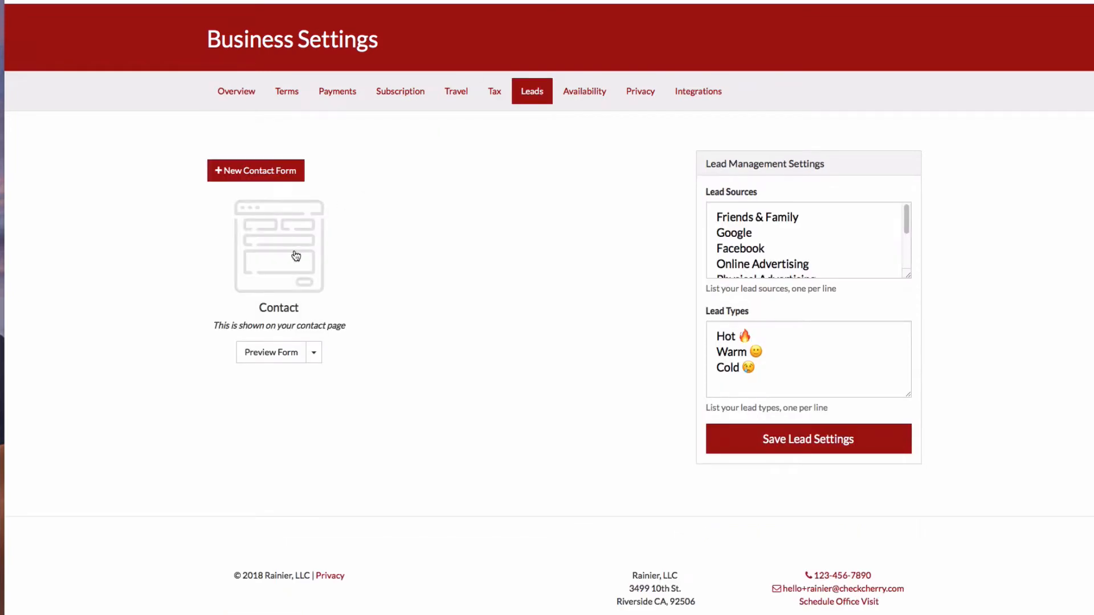
mouse_move(250, 288)
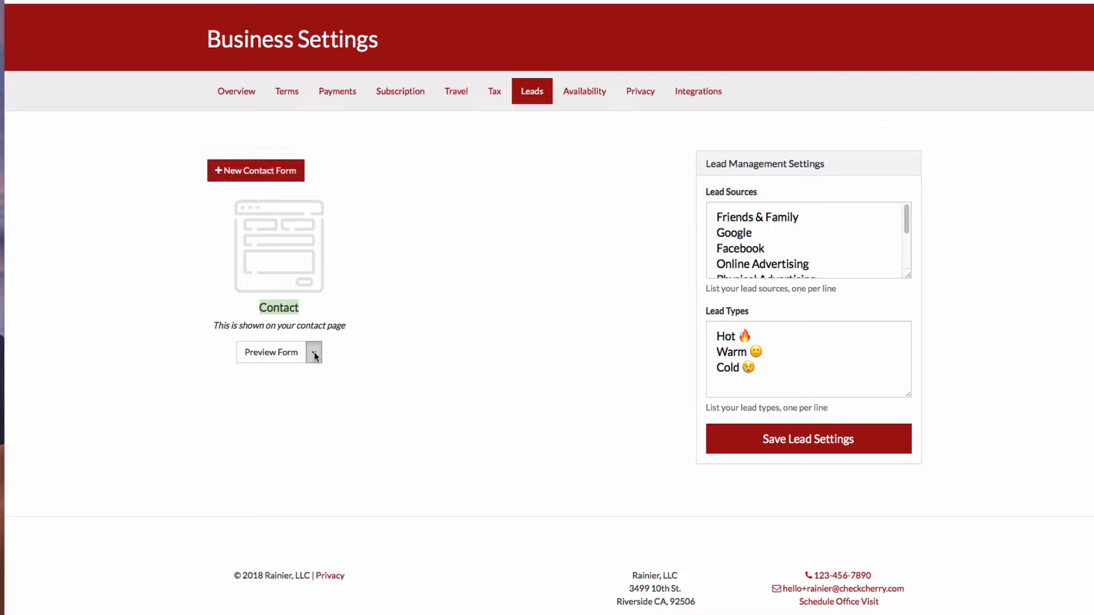
left_click(314, 352)
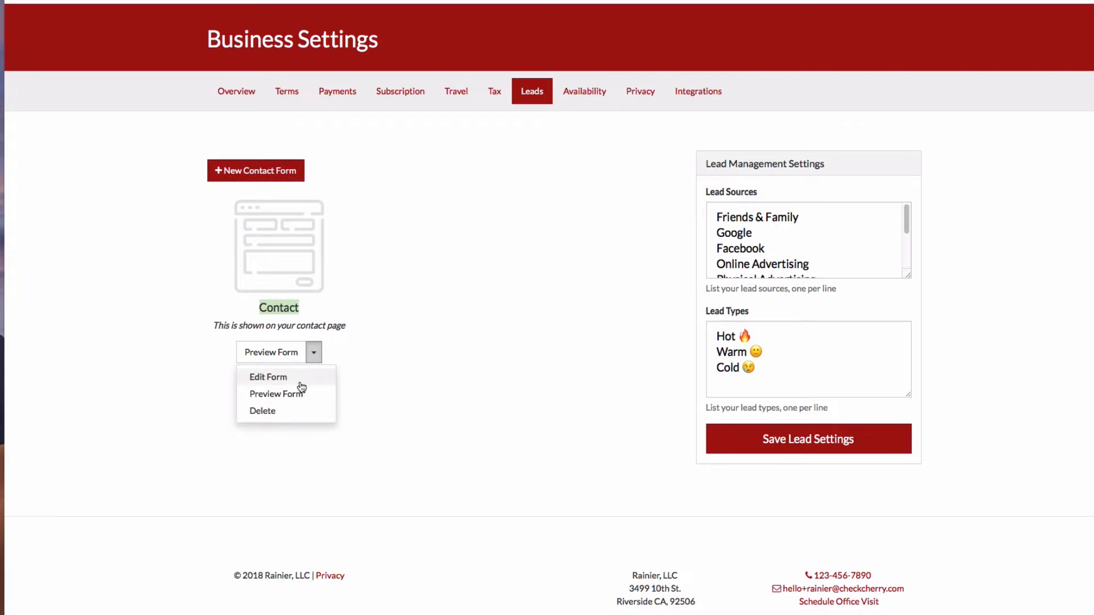
Edit the Contact form and show First Name's required/optional/hidden choices.
left_click(268, 377)
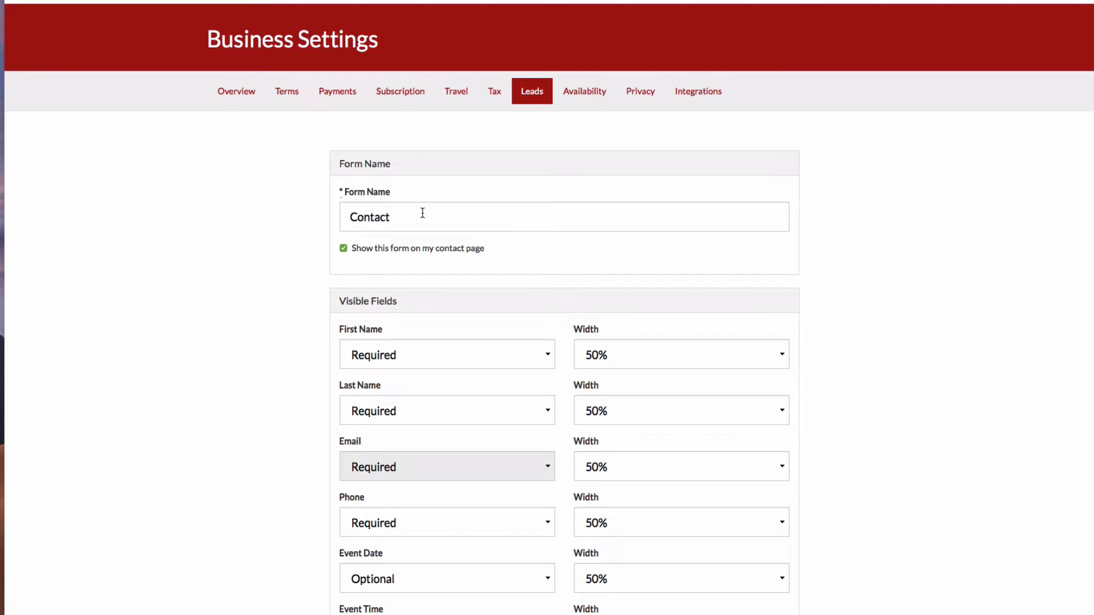
left_click(377, 216)
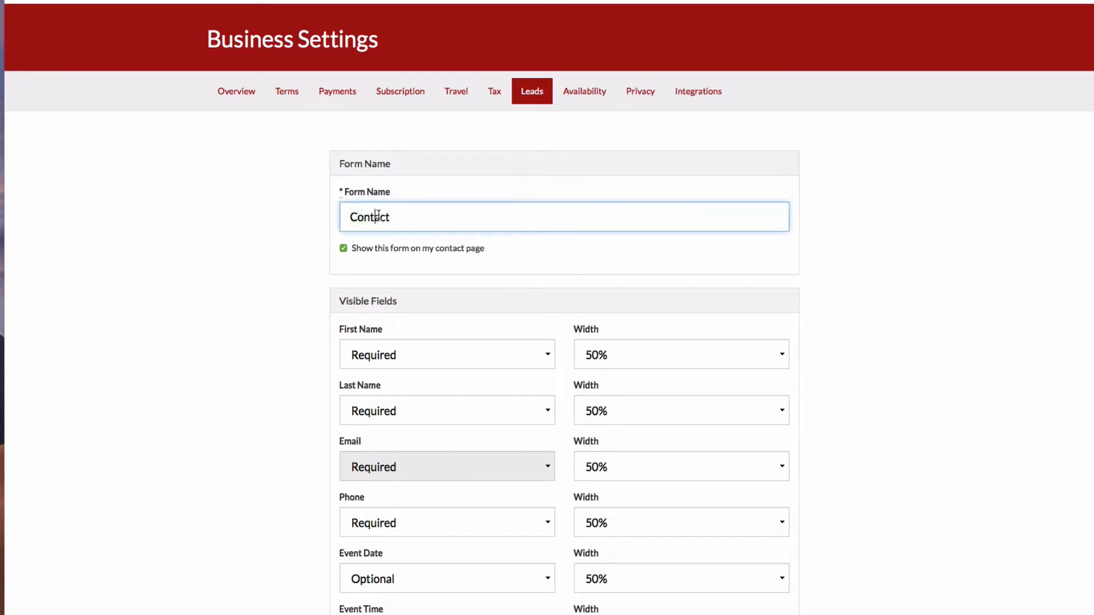
mouse_move(396, 217)
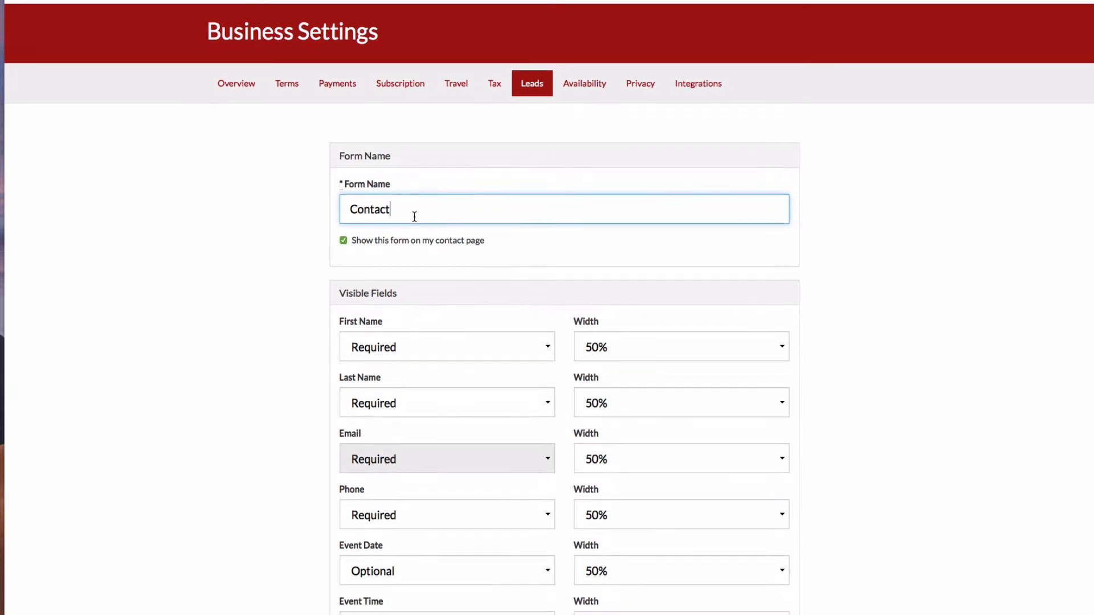
scroll("down", 3)
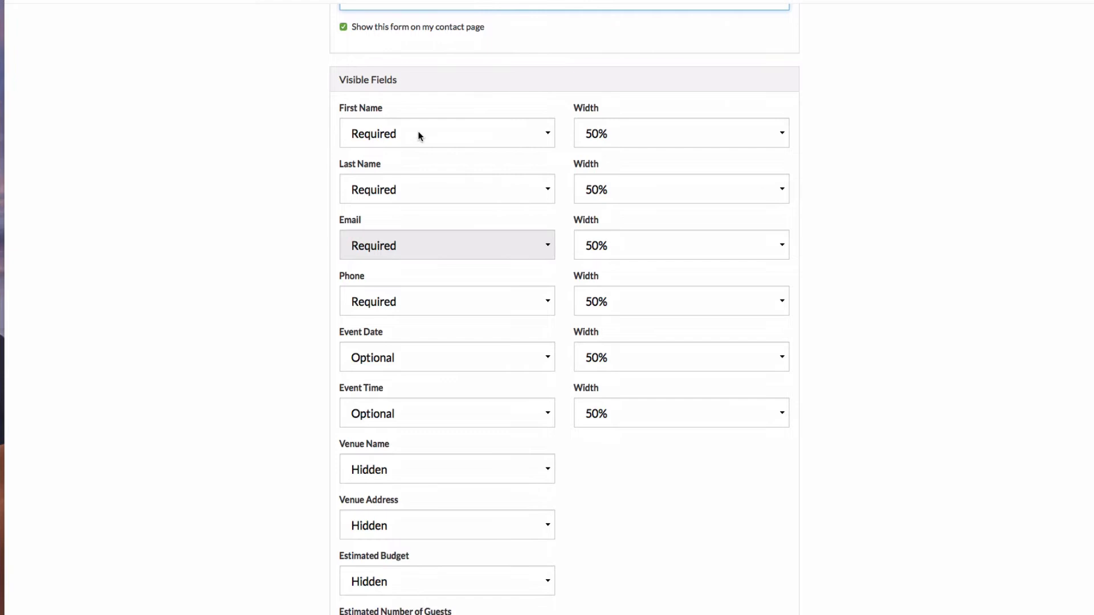
mouse_move(463, 150)
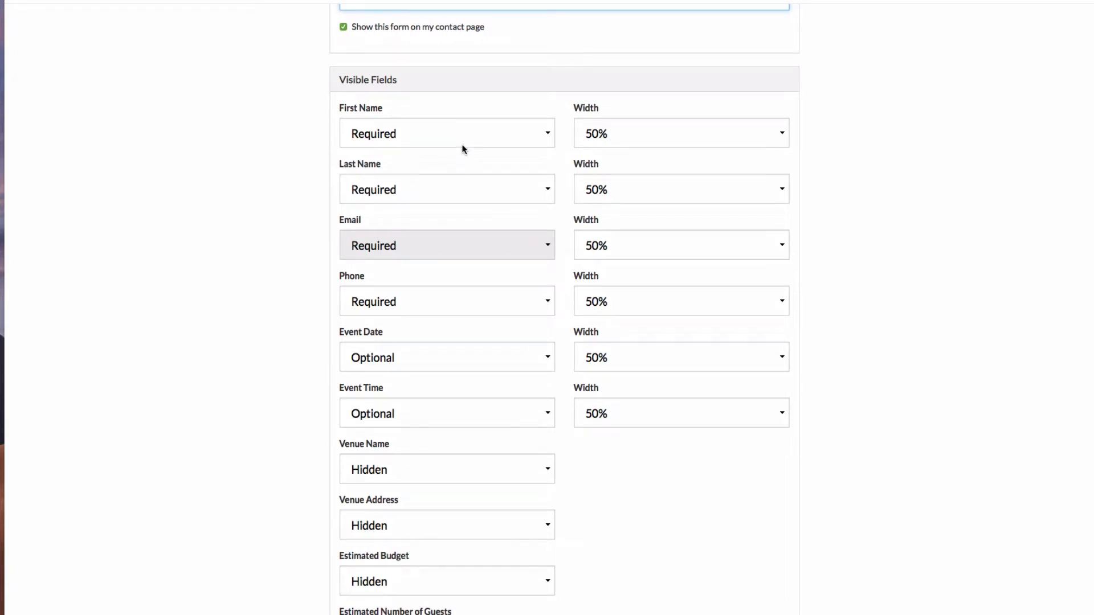
left_click(447, 133)
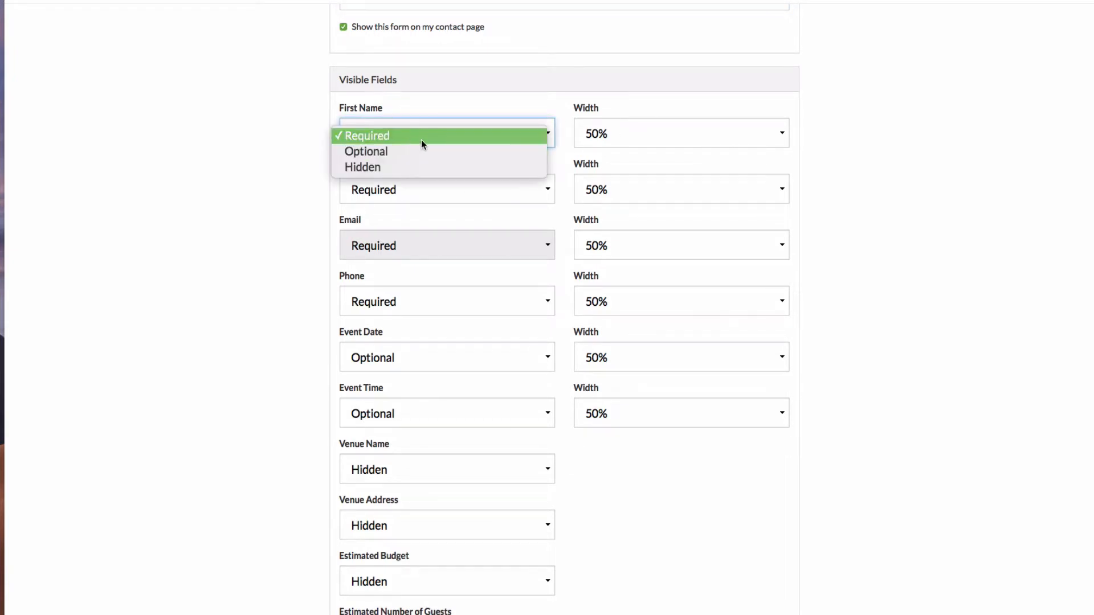
mouse_move(401, 152)
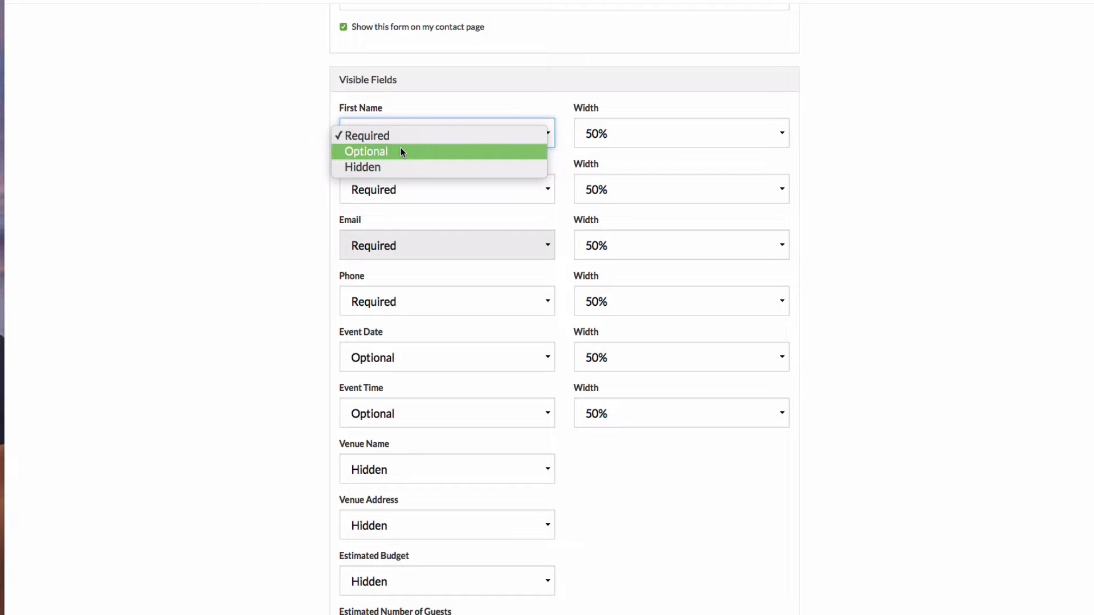
mouse_move(393, 166)
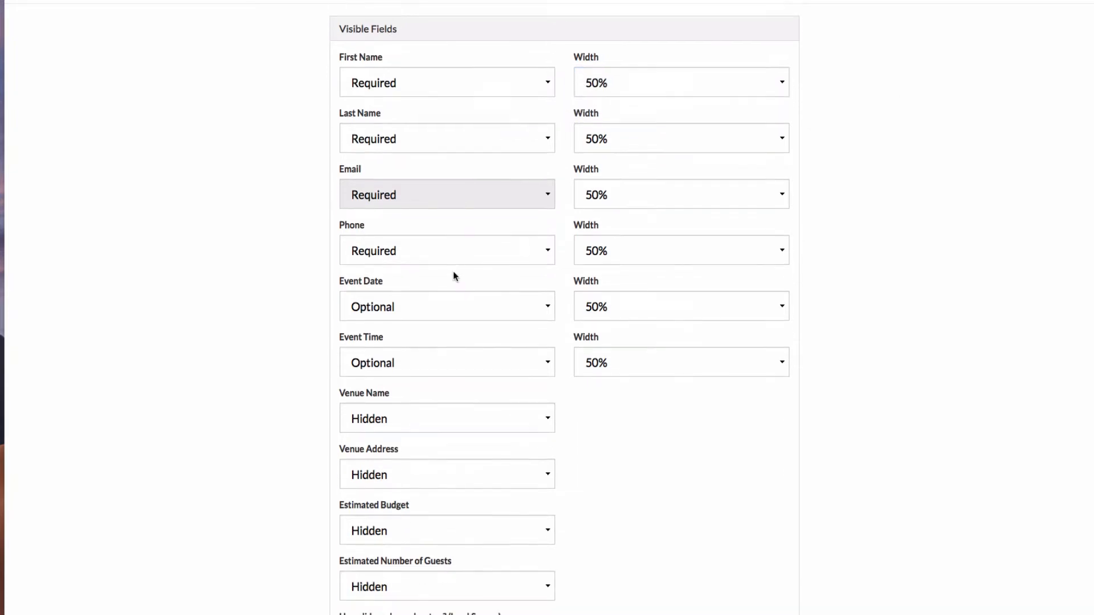
Make Venue Address and Estimated Budget optional and Estimated Number of Guests required.
scroll("down", 3)
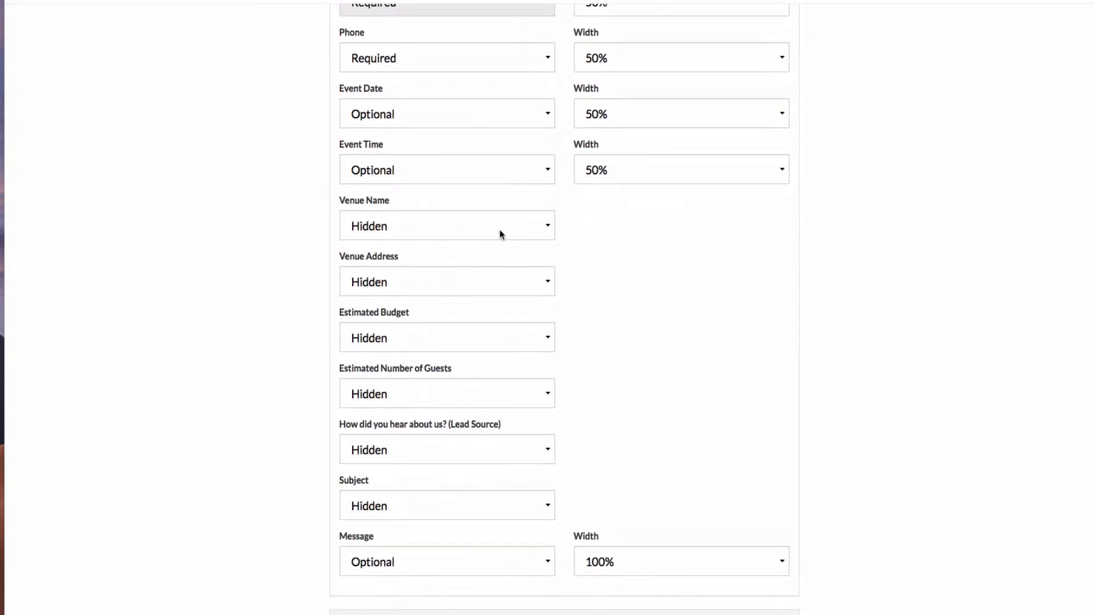
left_click(447, 226)
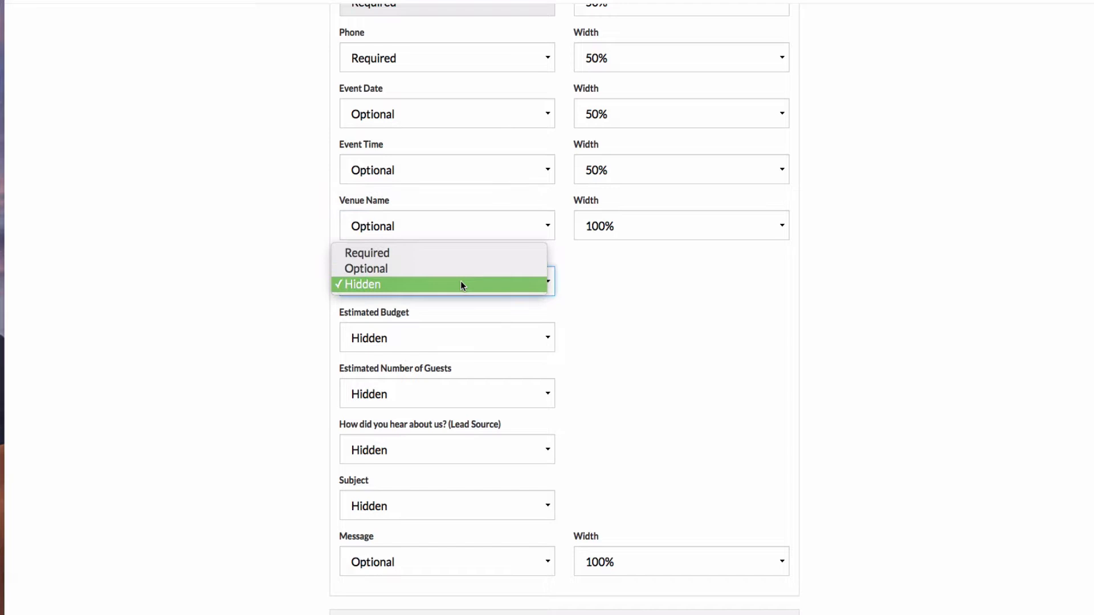
left_click(366, 269)
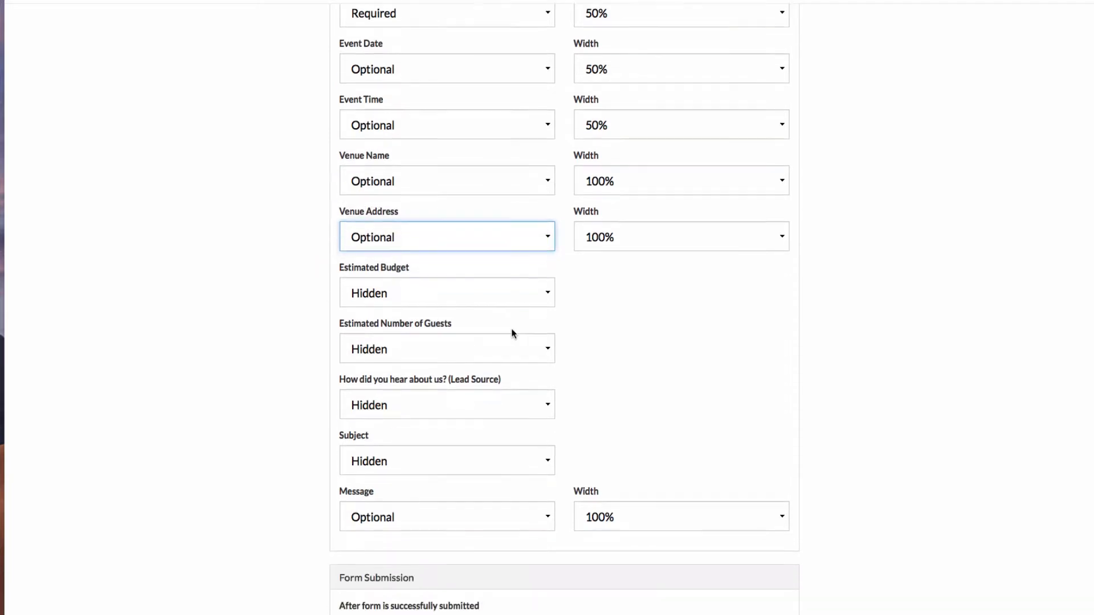
left_click(446, 293)
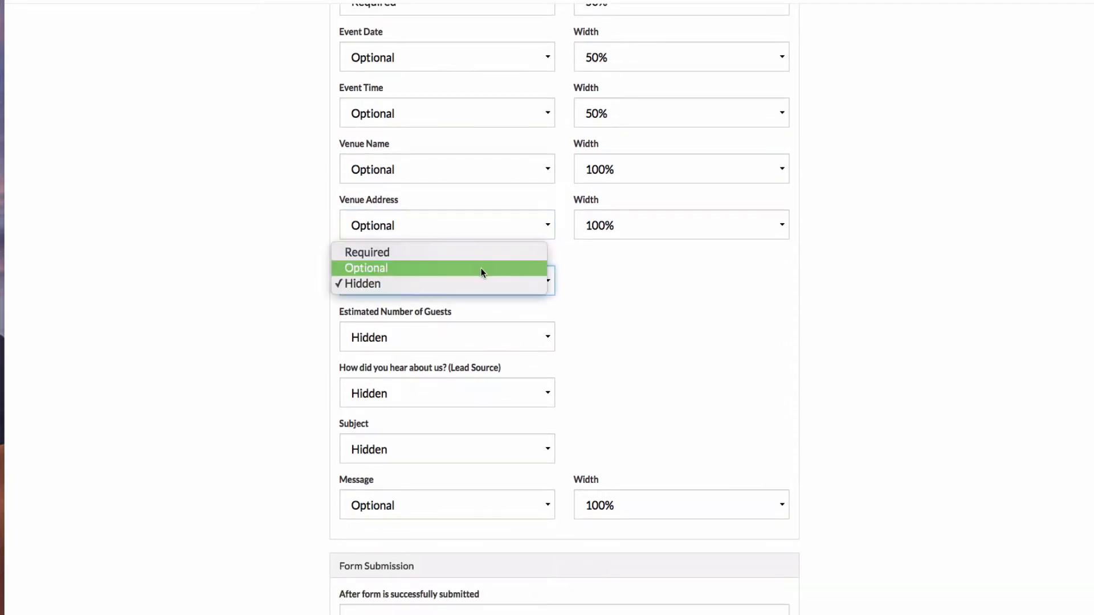
left_click(366, 268)
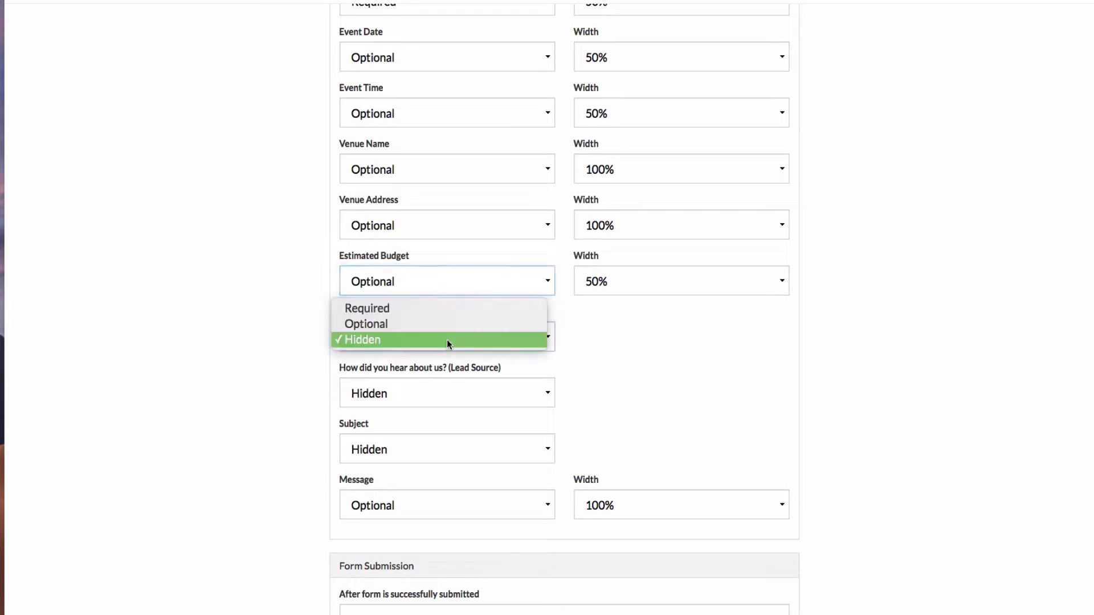
left_click(371, 339)
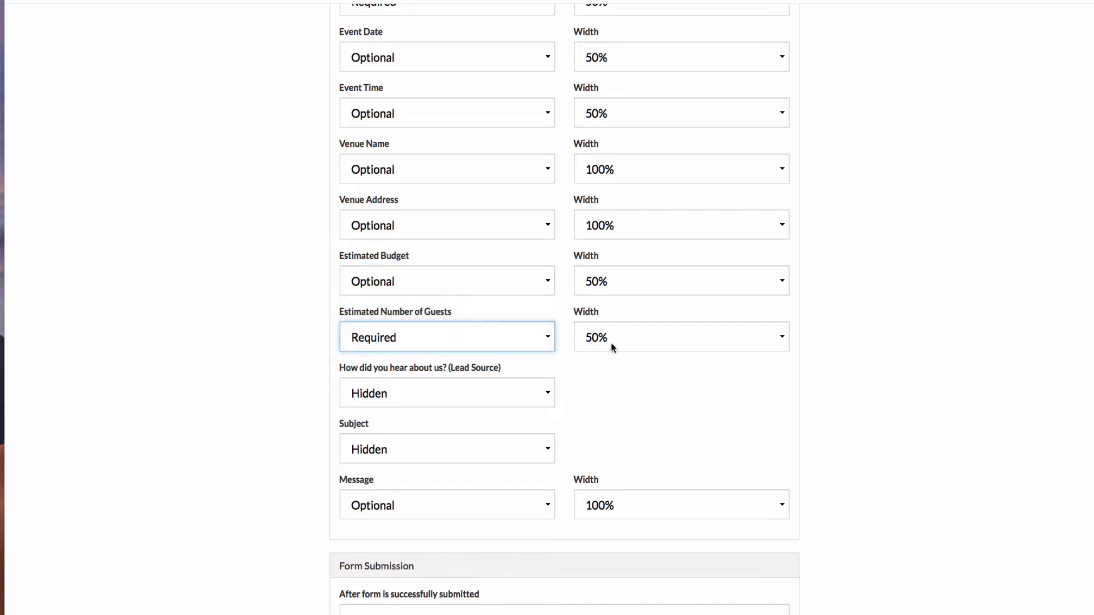
scroll("down", 3)
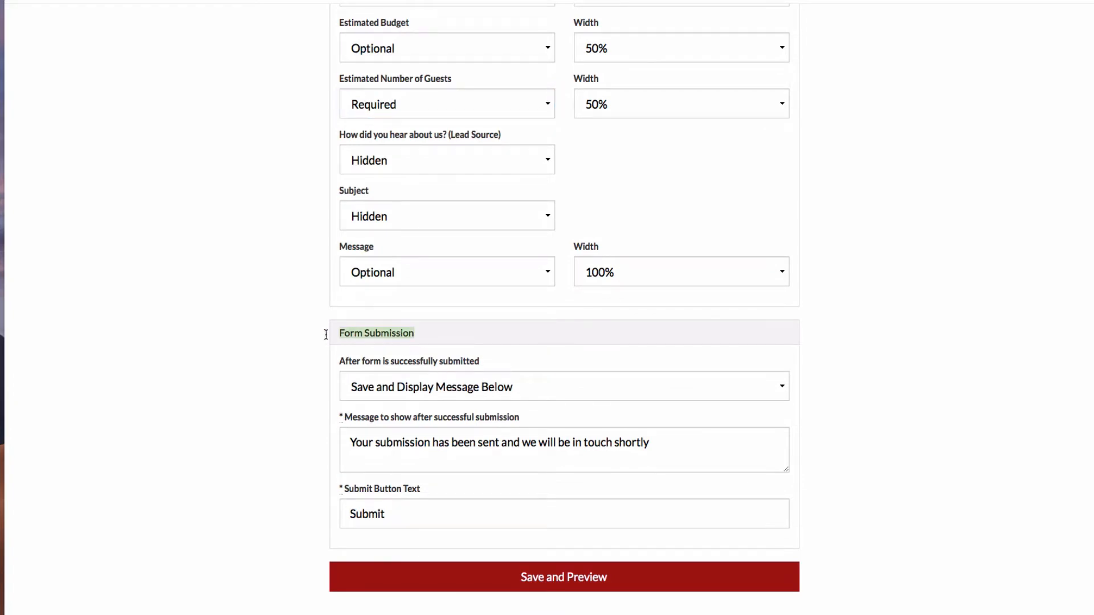
mouse_move(386, 349)
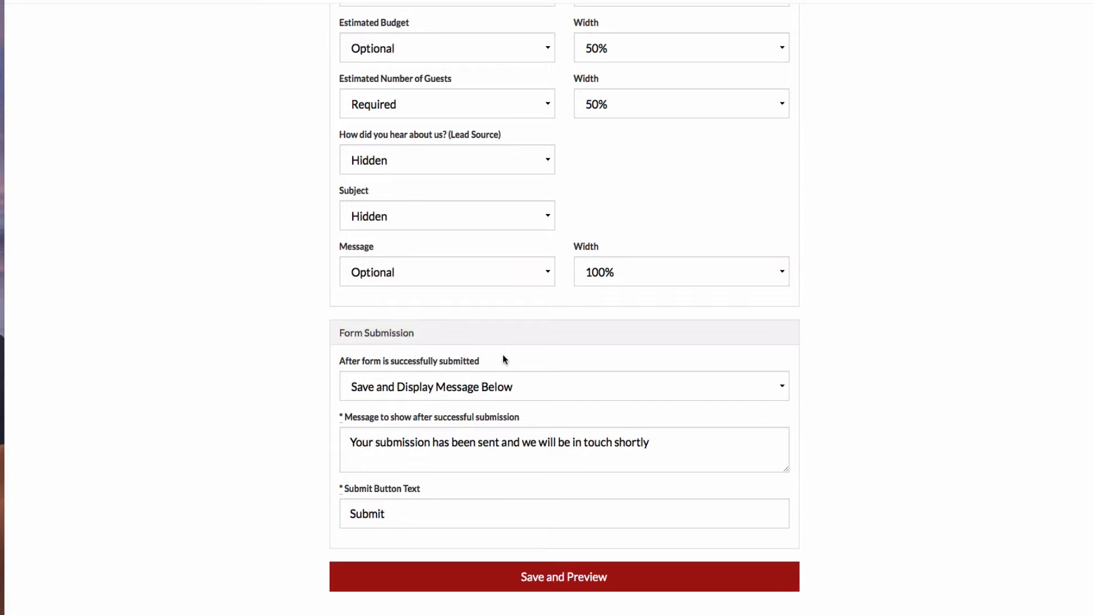
left_click(563, 386)
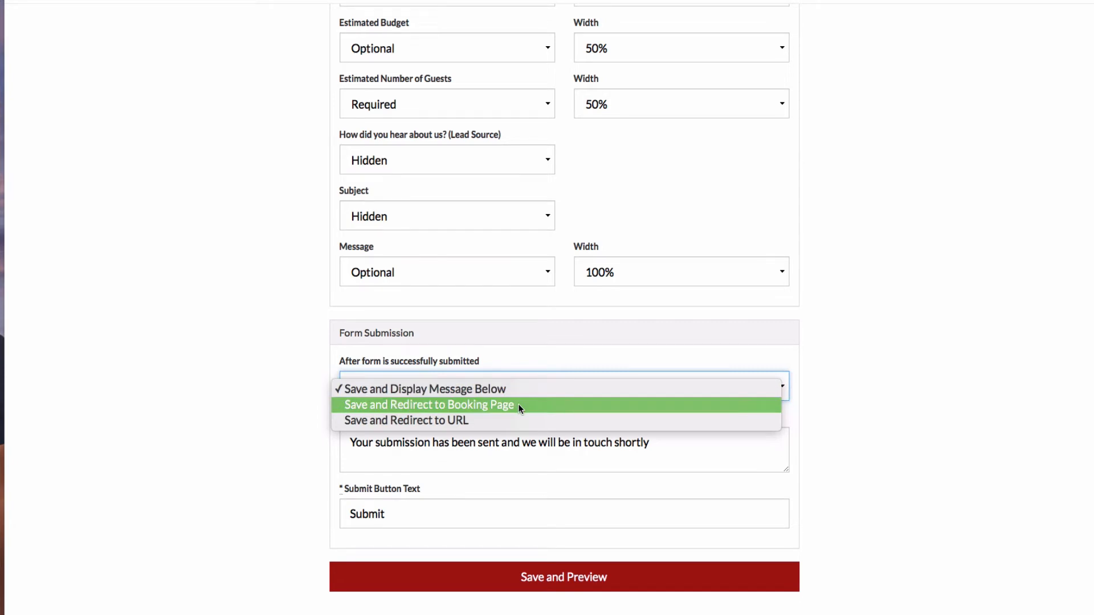
mouse_move(496, 419)
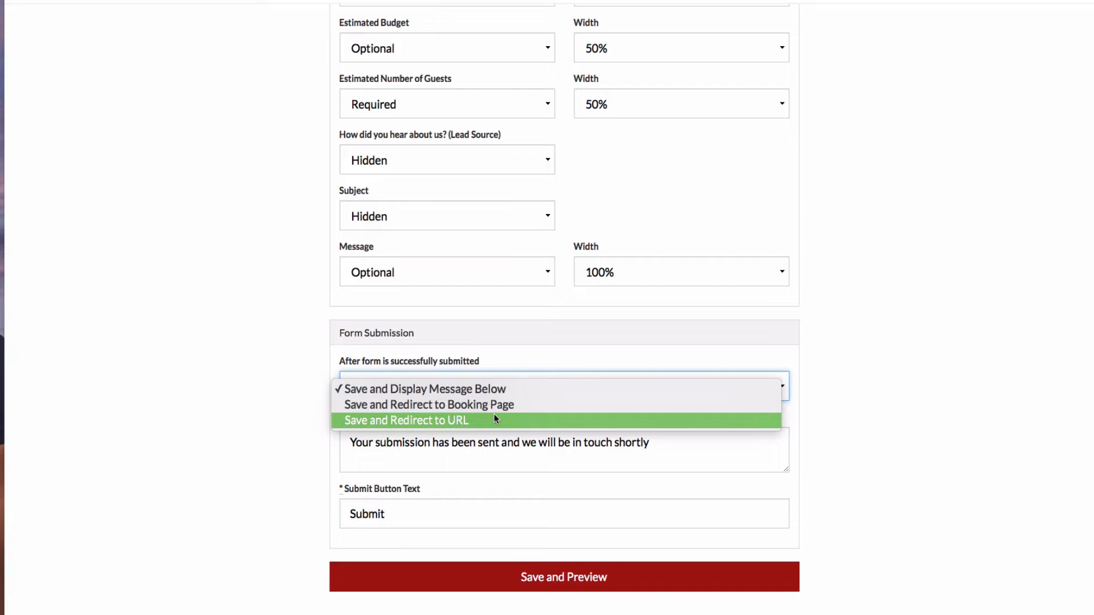
left_click(424, 388)
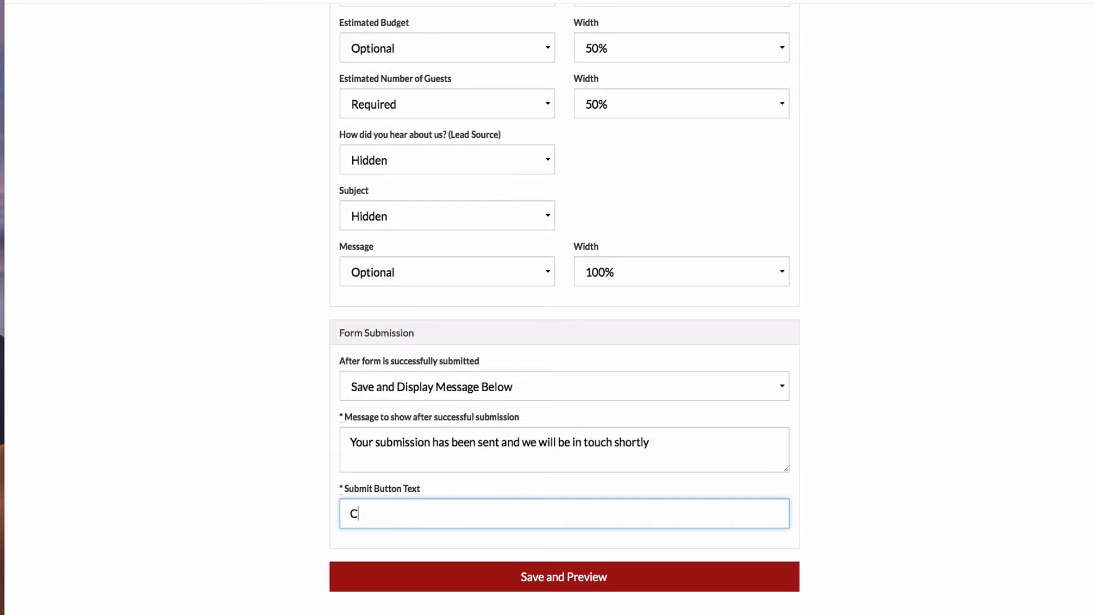
Set the submit button text to 'Contact Me', save and preview, then submit the empty preview.
type("ontact Me")
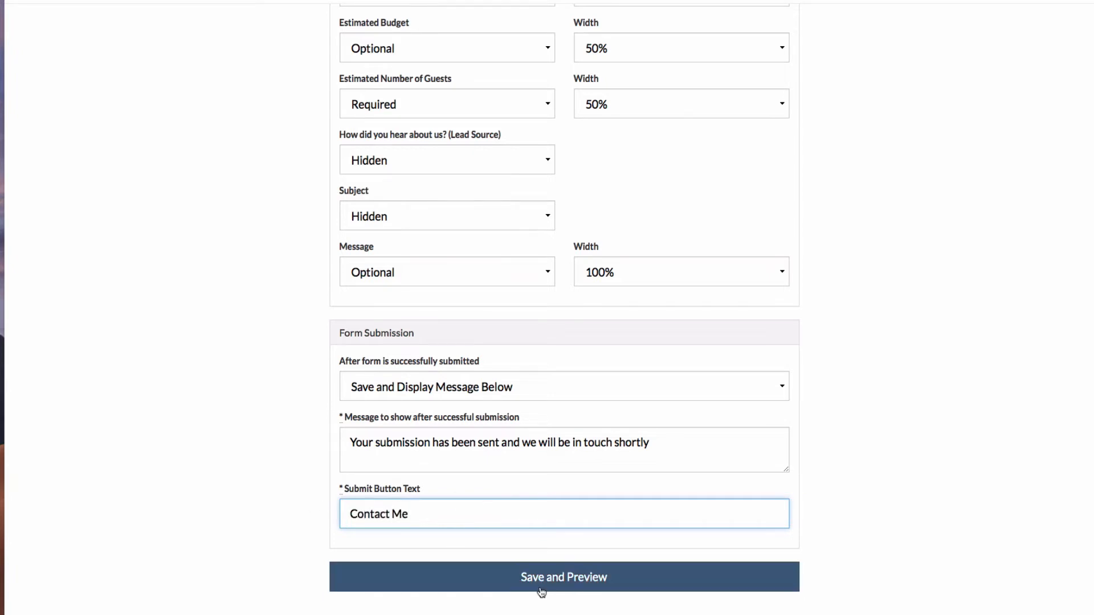
left_click(563, 577)
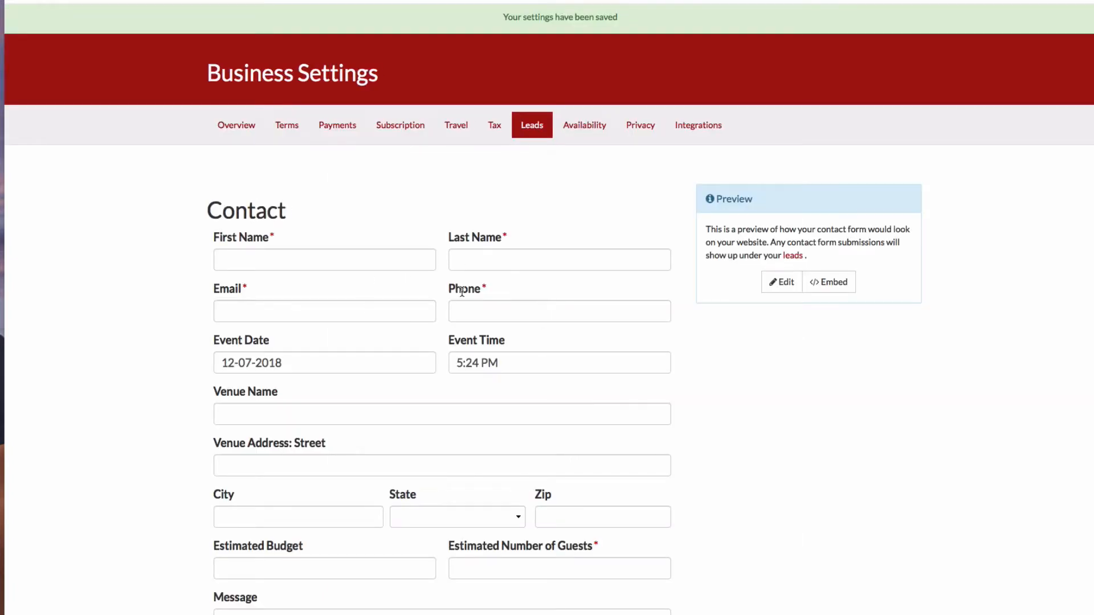
scroll("down", 3)
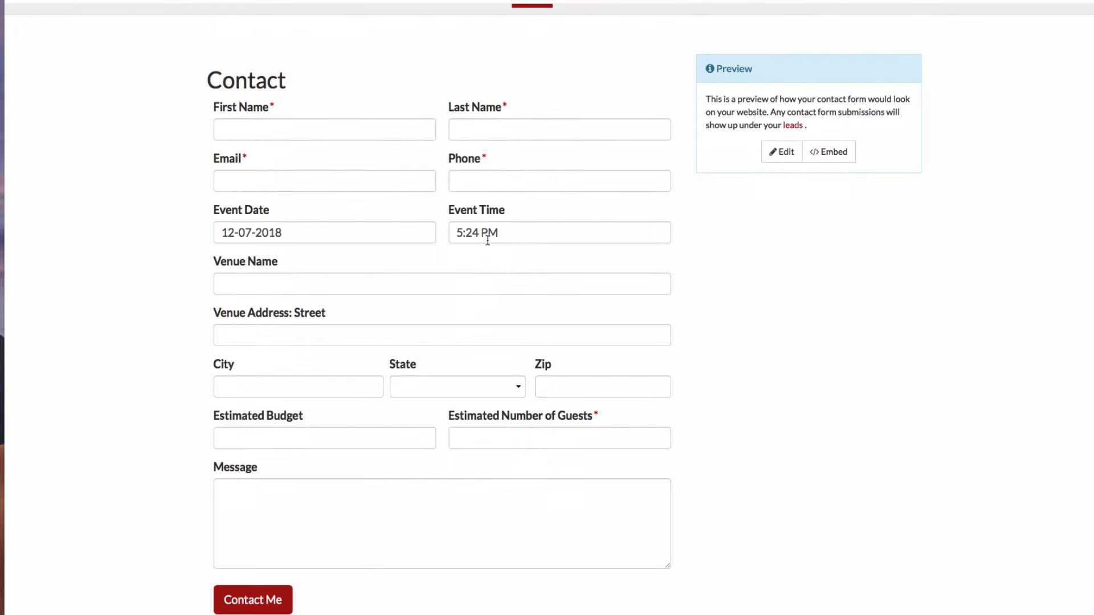
scroll("up", 3)
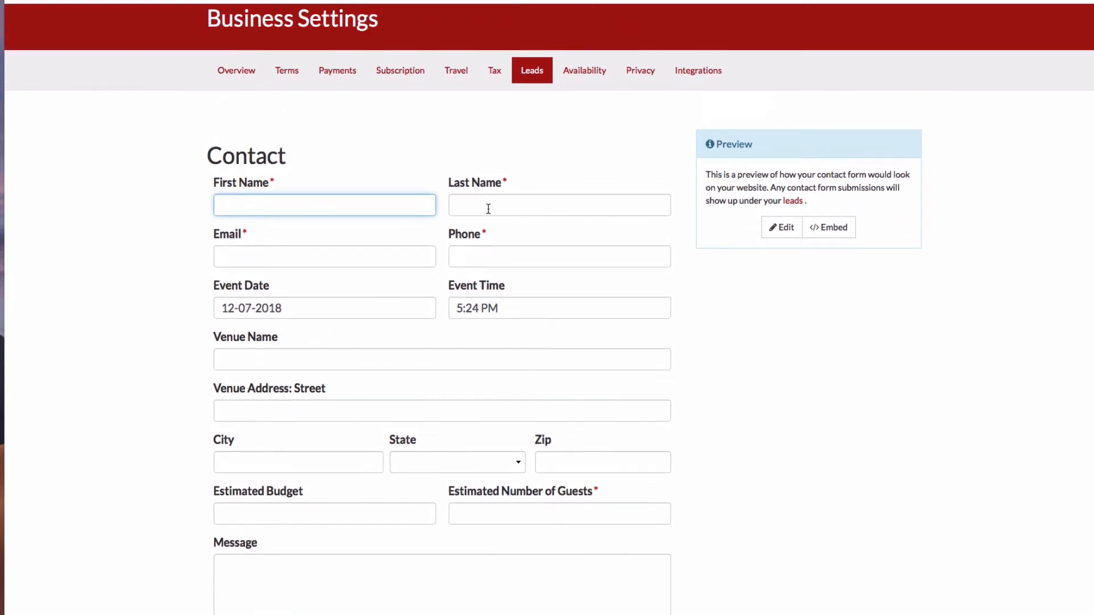
mouse_move(319, 350)
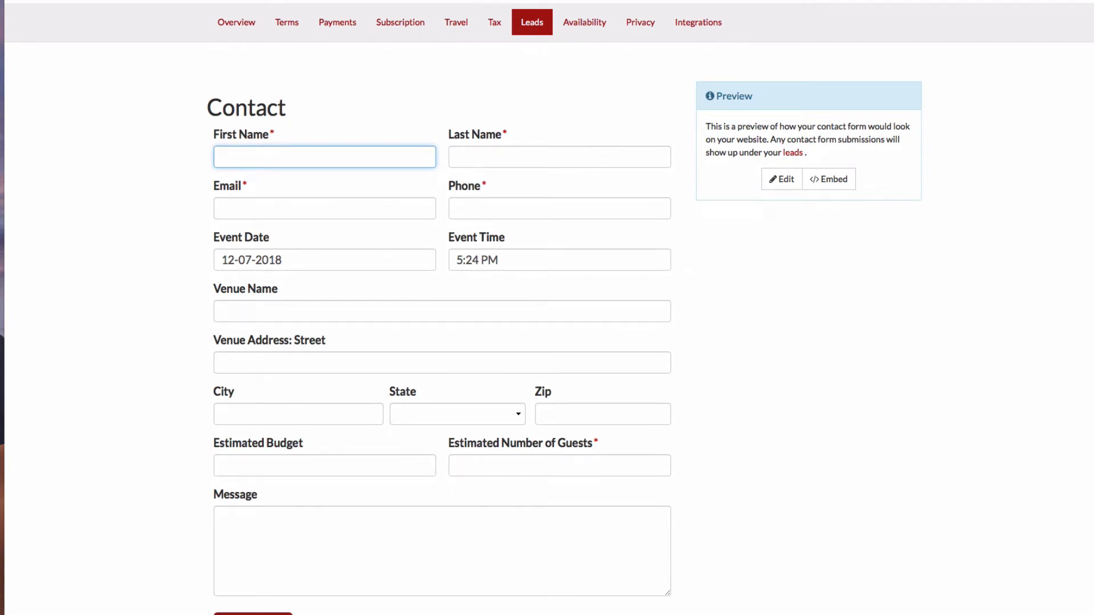
left_click(253, 614)
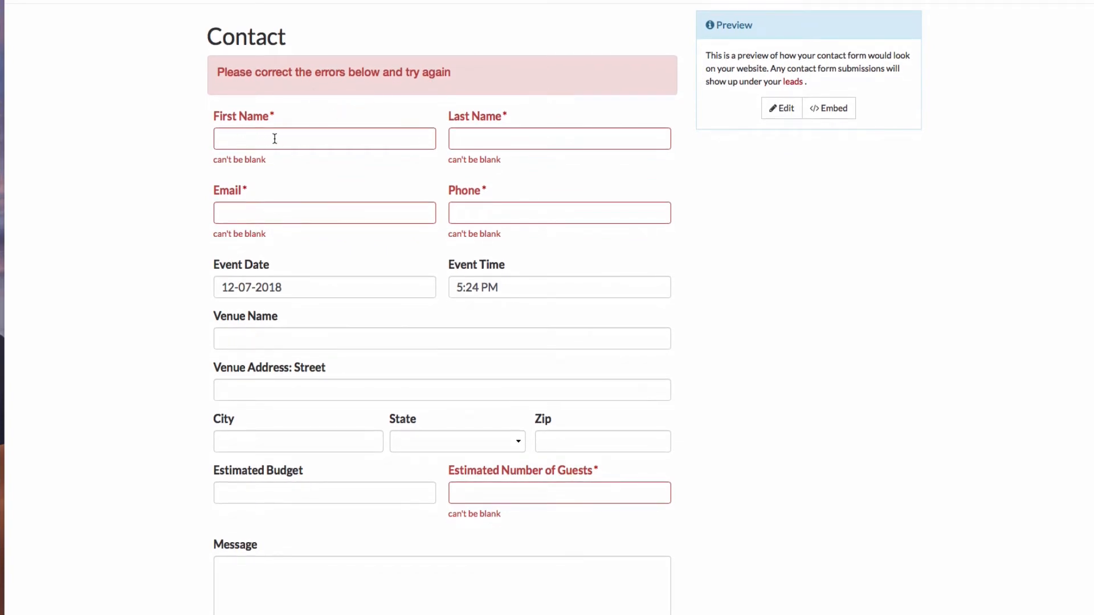
Enter 'asdf' as a test email to see the invalid-entry error, then go to Embed.
type("asdf")
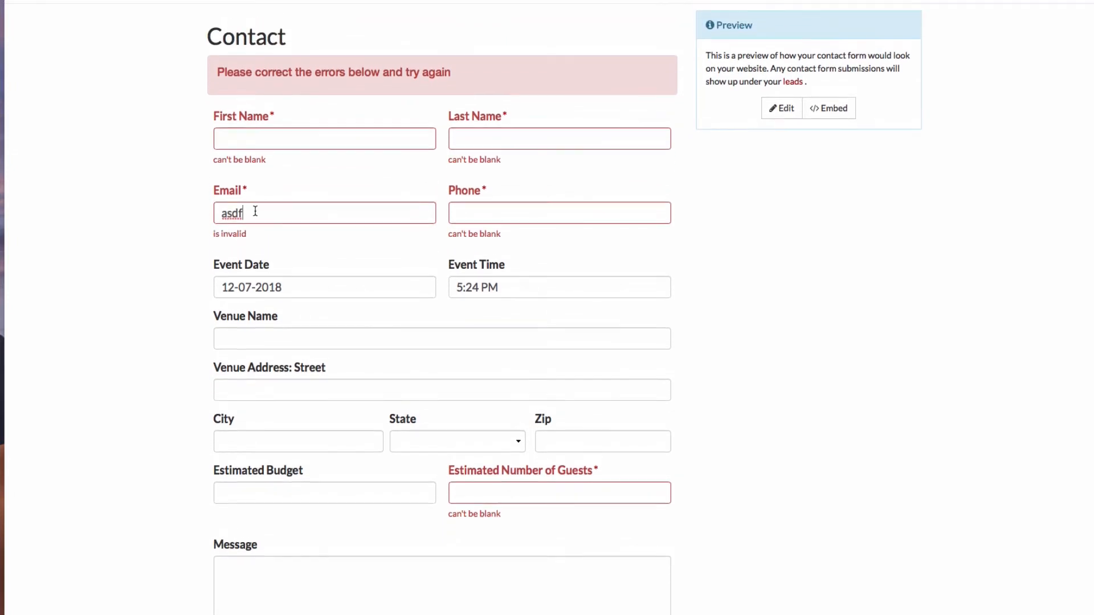
scroll("down", 3)
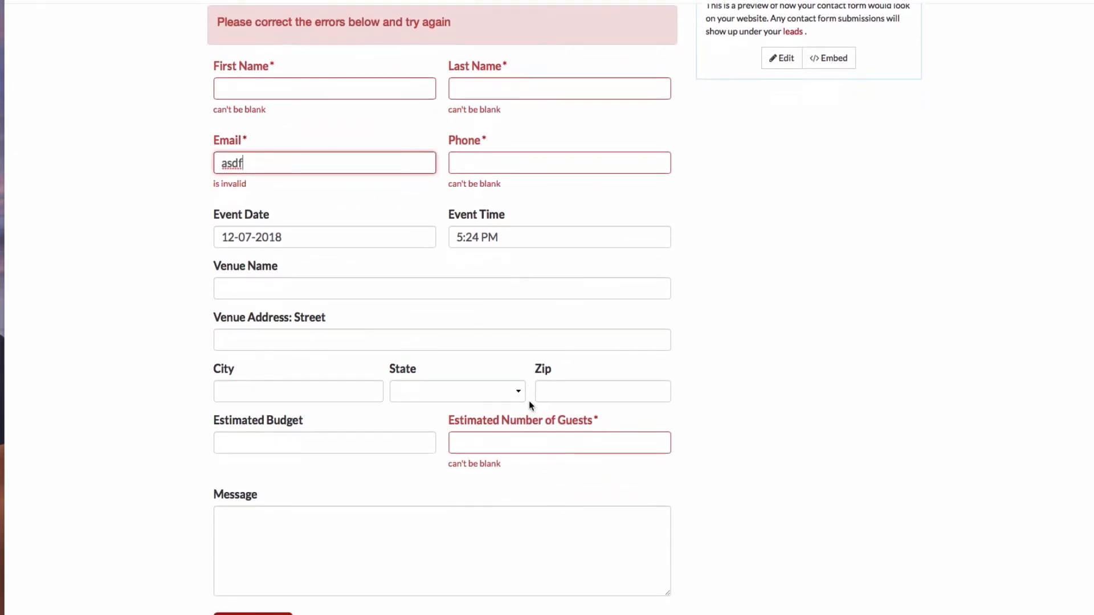
scroll("up", 3)
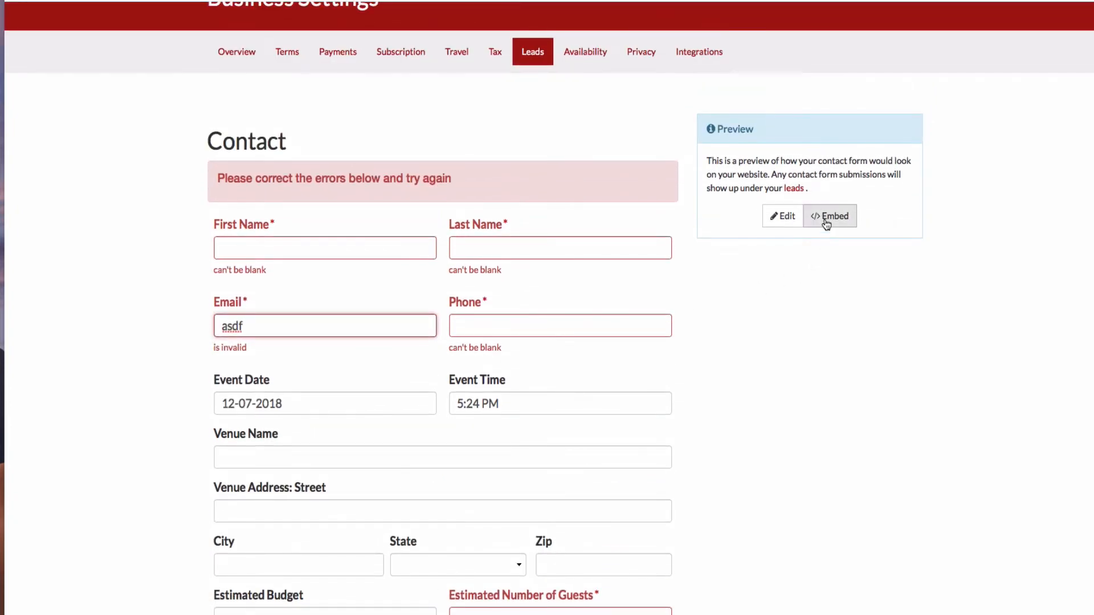
left_click(829, 217)
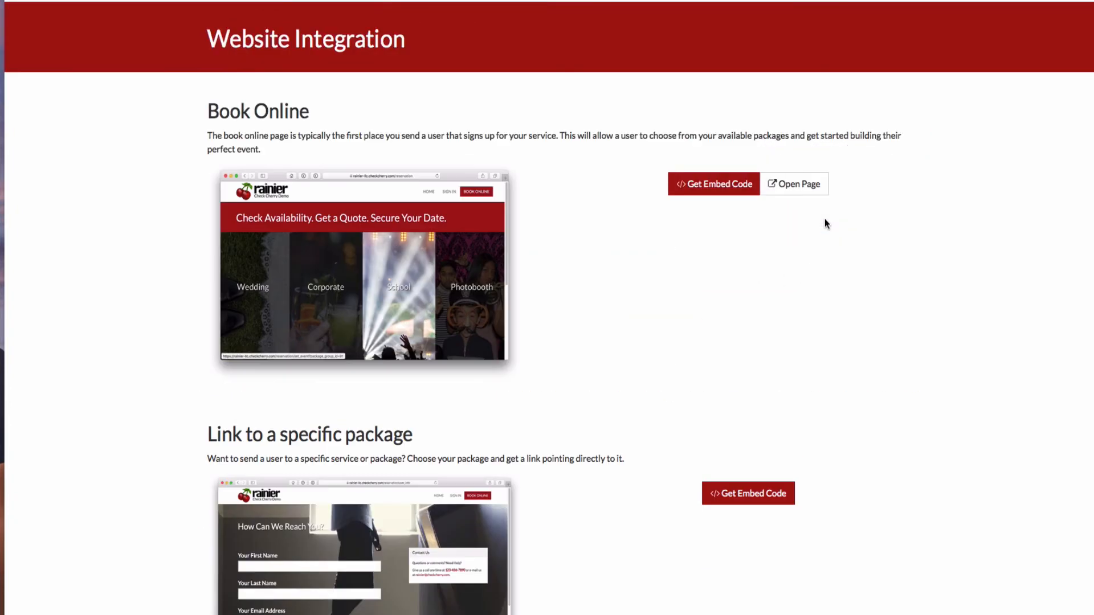
Find Contact Forms on the Website Integration page and get its embed code.
scroll("down", 3)
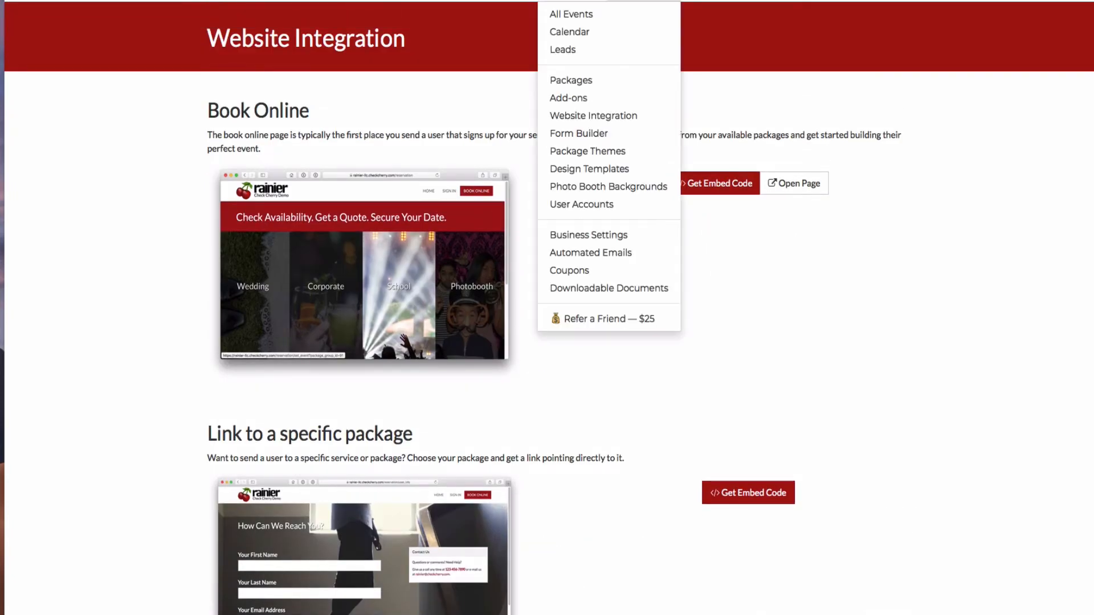
left_click(627, 122)
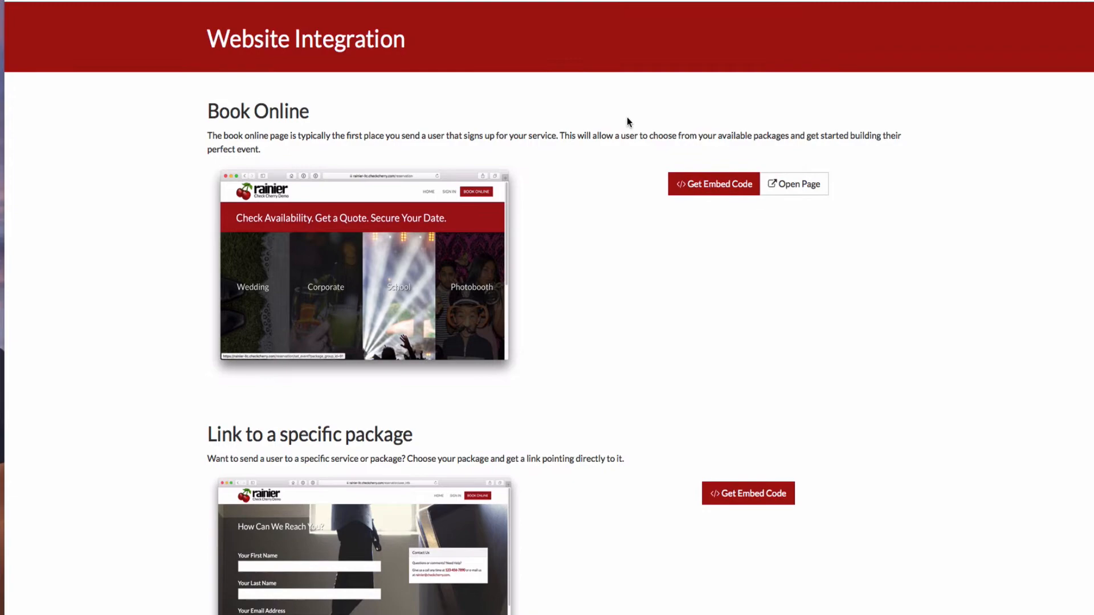
scroll("down", 3)
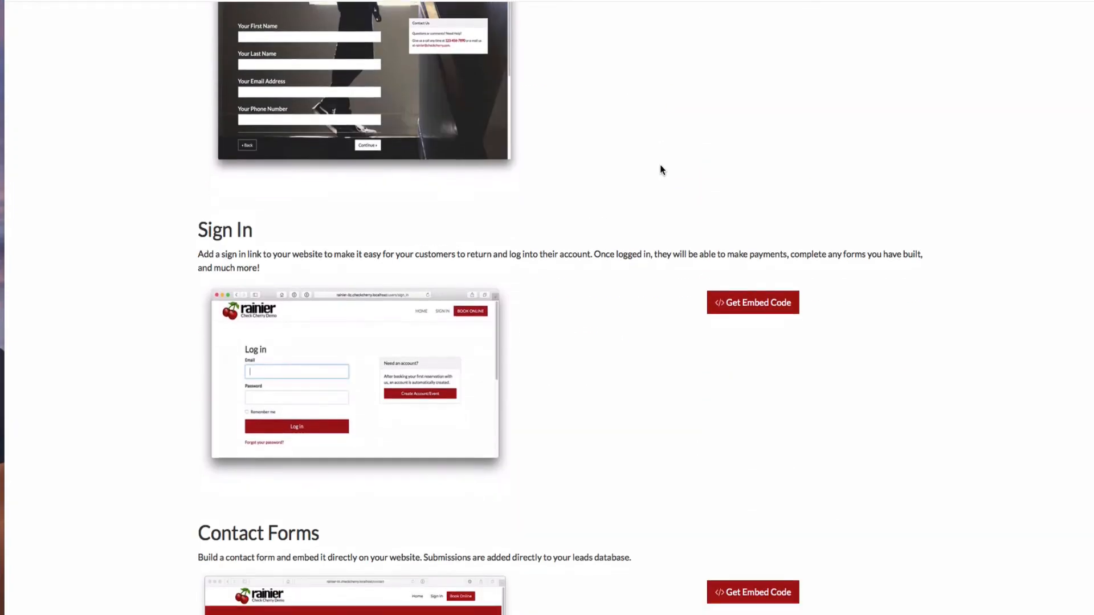
scroll("down", 3)
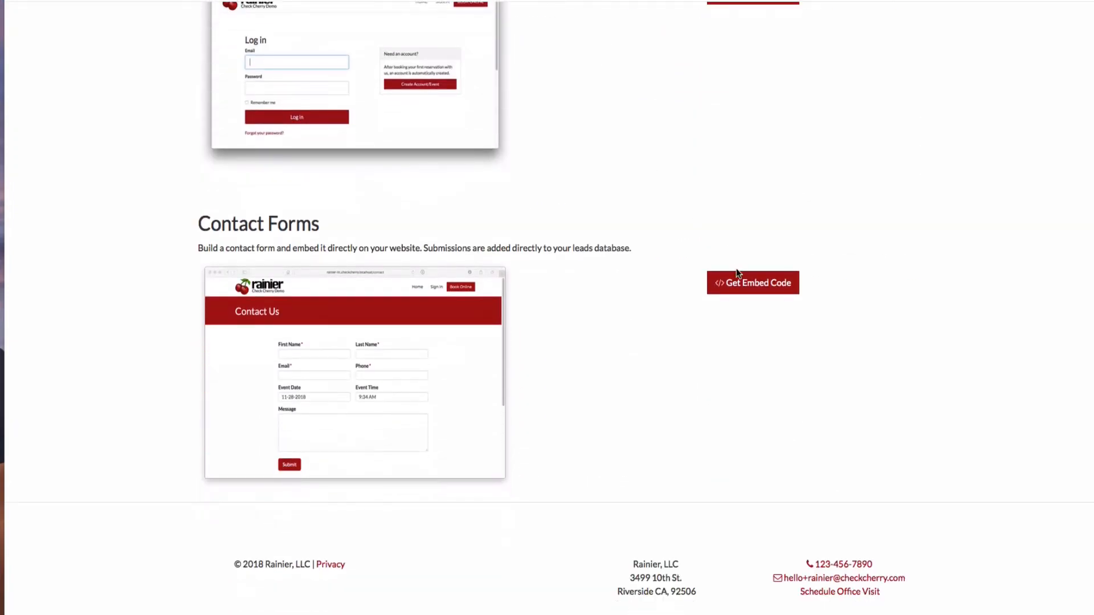
scroll("down", 3)
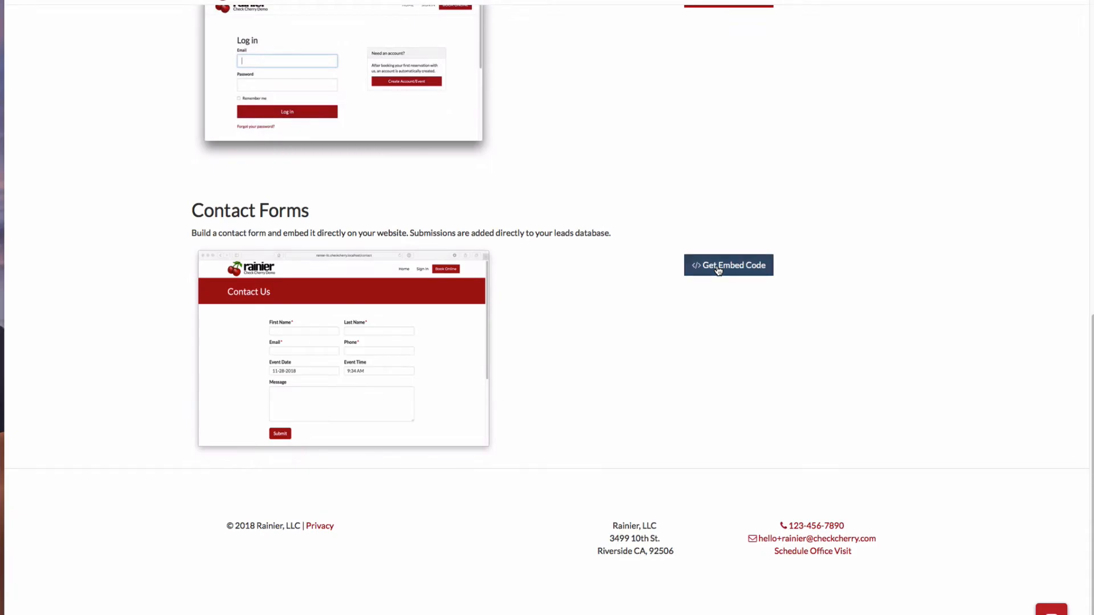
left_click(728, 266)
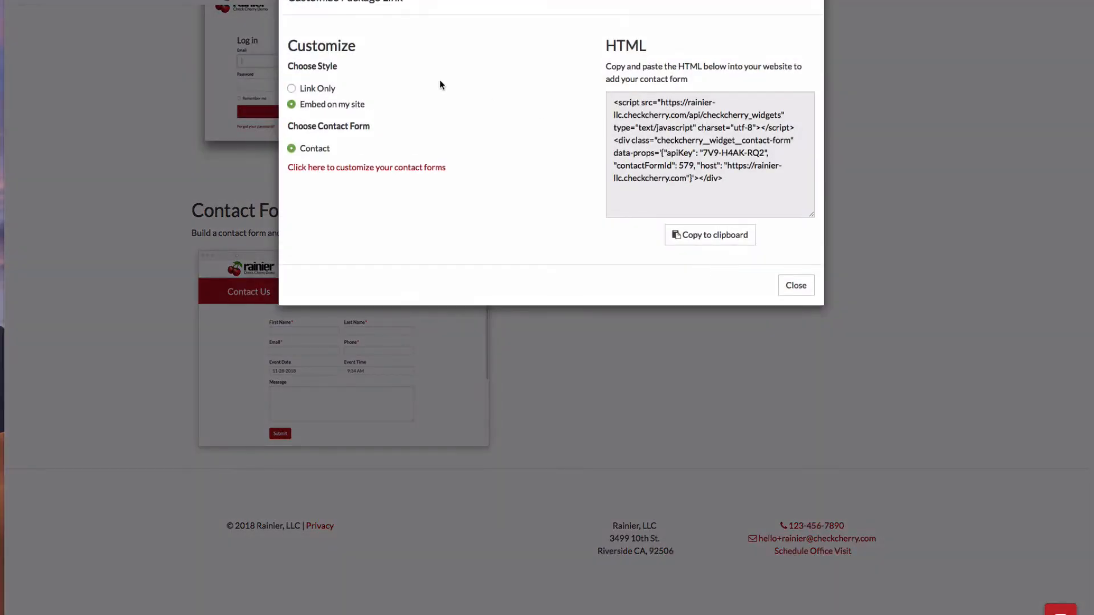
mouse_move(314, 94)
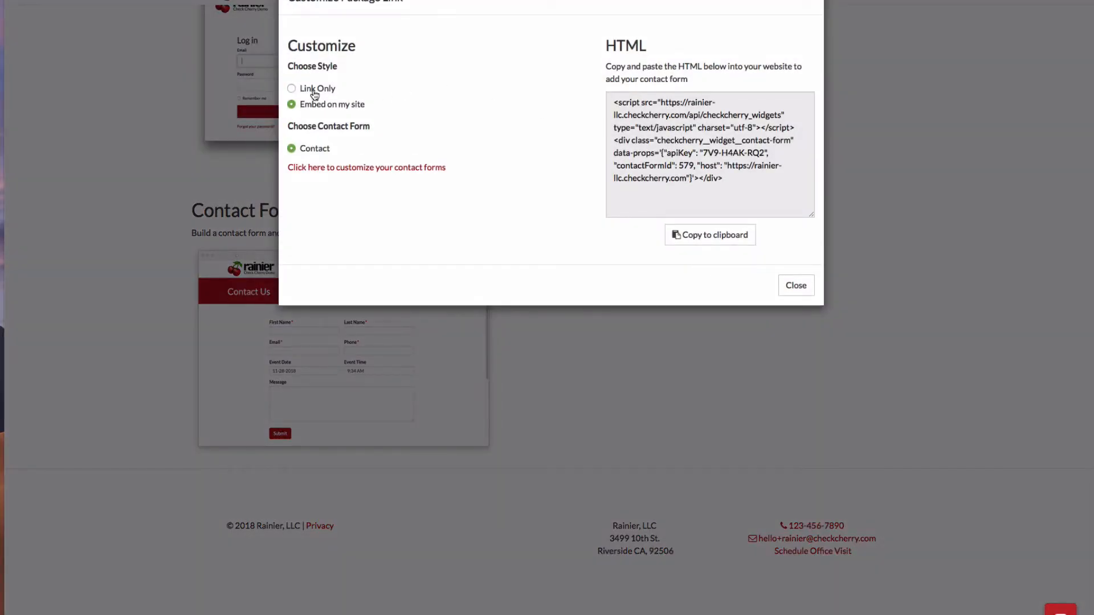
Compare the plain link with 'Embed on my site', then copy the Contact form embed code.
left_click(292, 87)
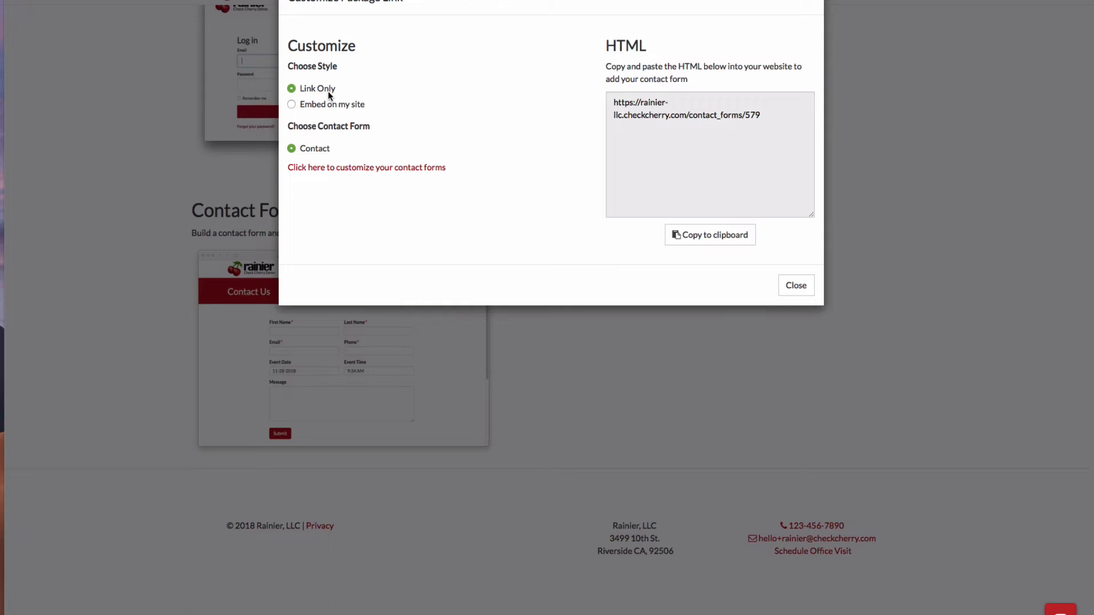
left_click(290, 104)
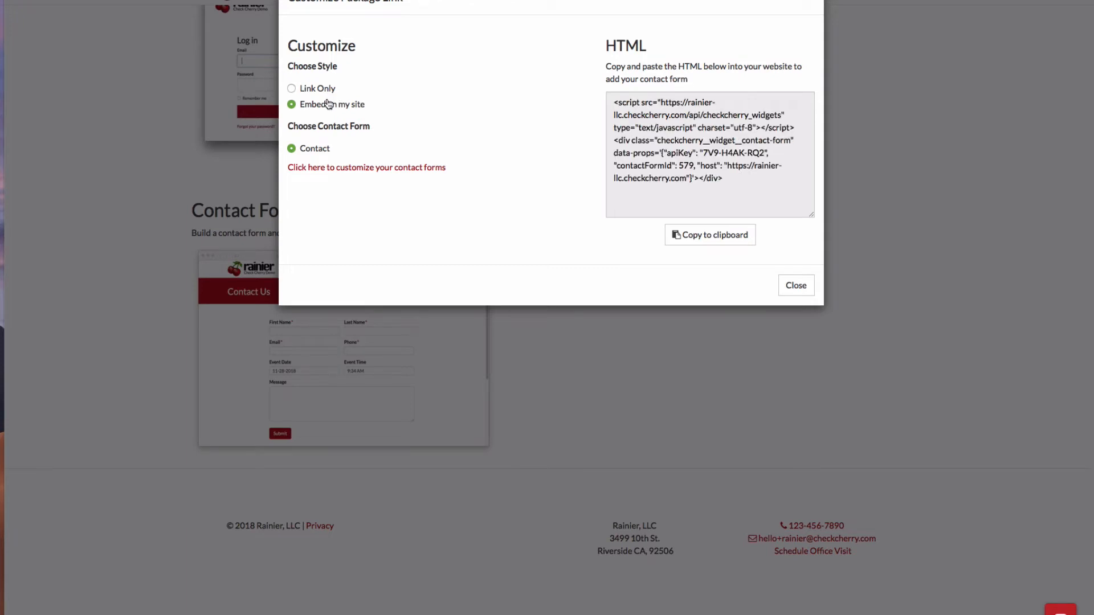
mouse_move(318, 126)
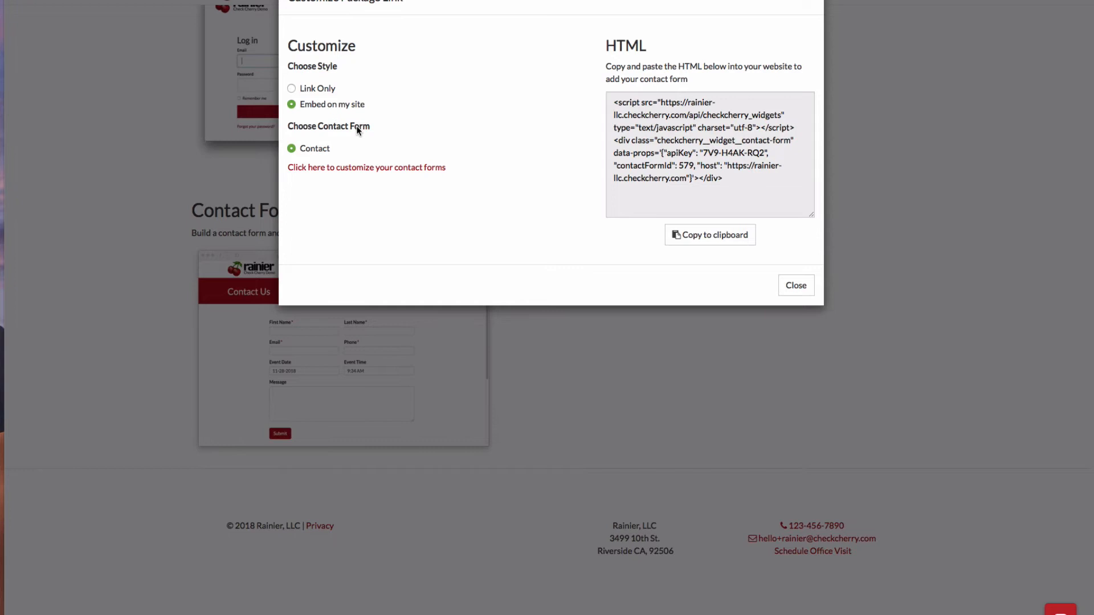
mouse_move(306, 158)
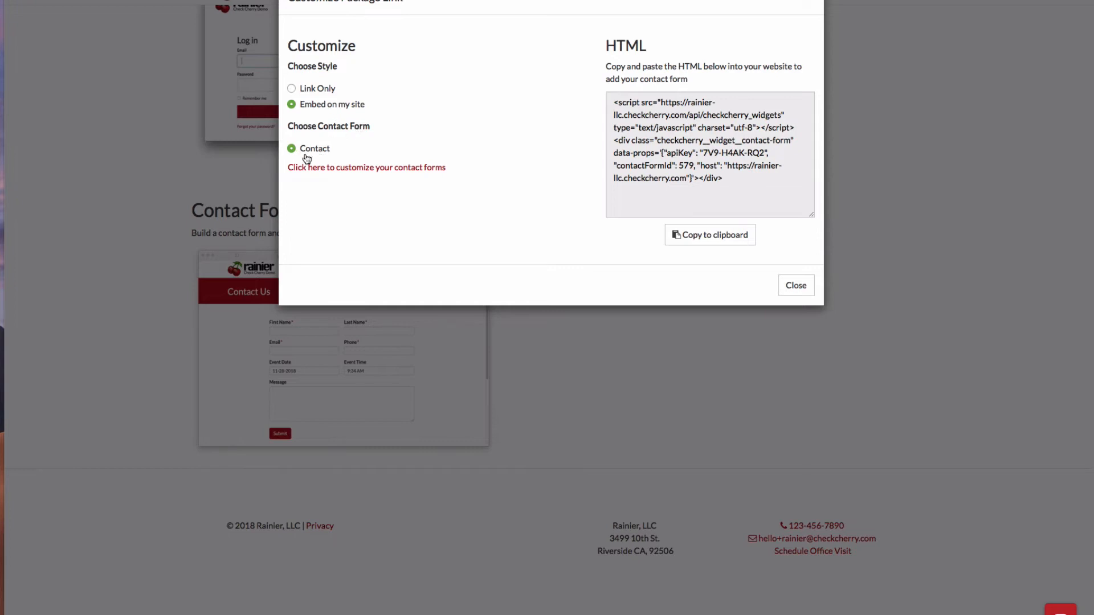
mouse_move(321, 156)
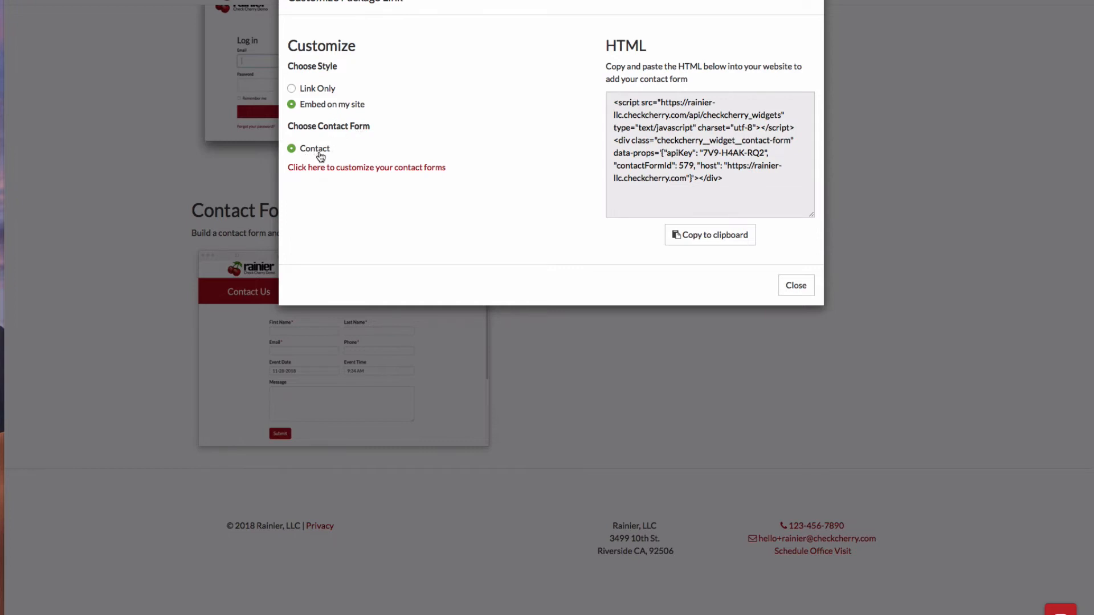
mouse_move(353, 112)
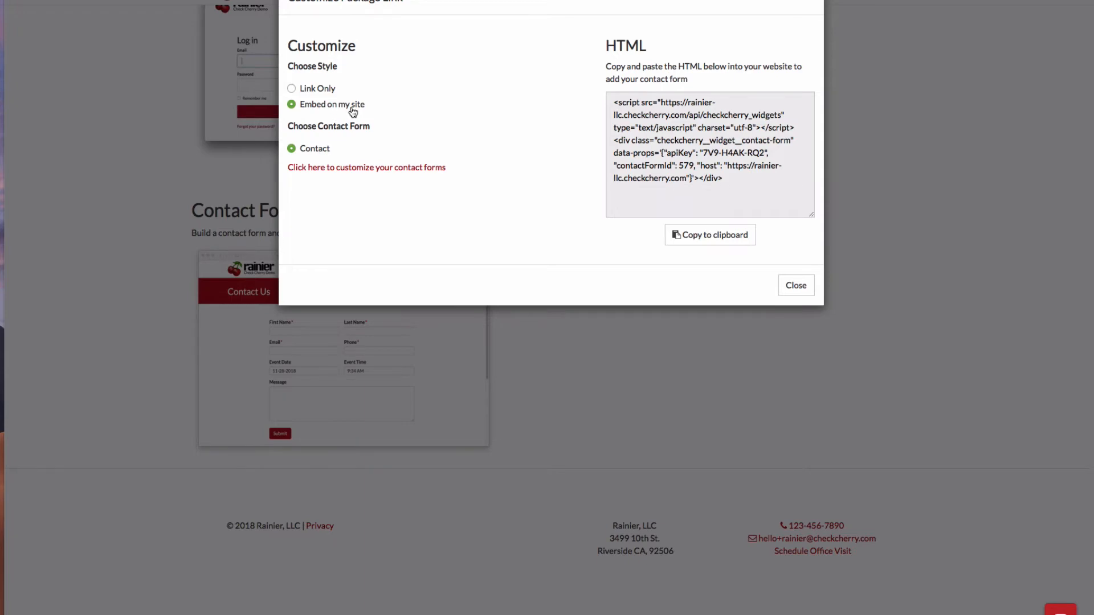
mouse_move(702, 203)
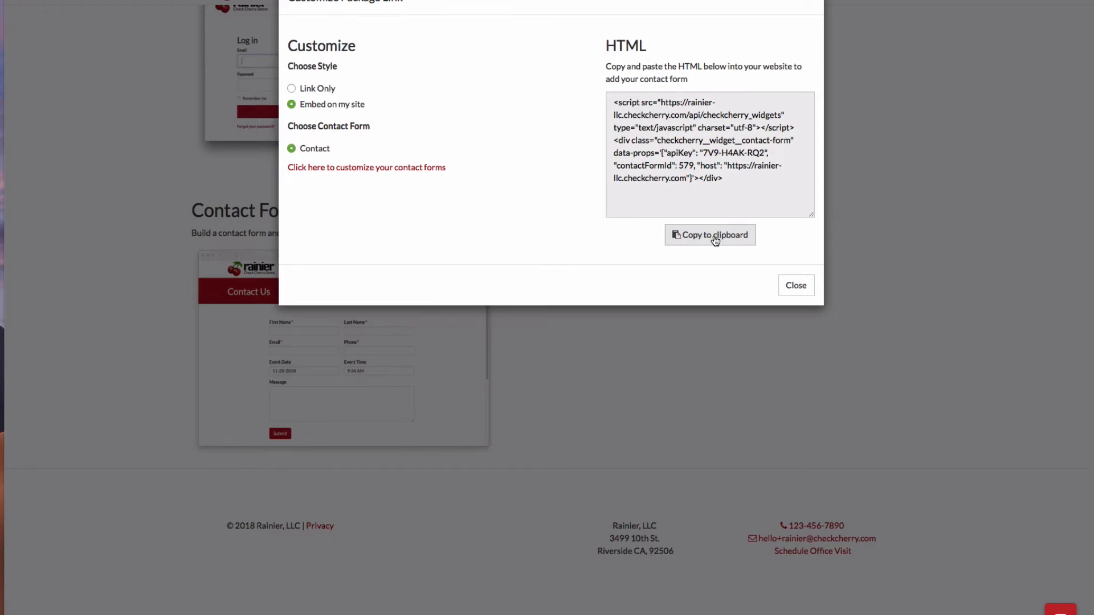
left_click(794, 285)
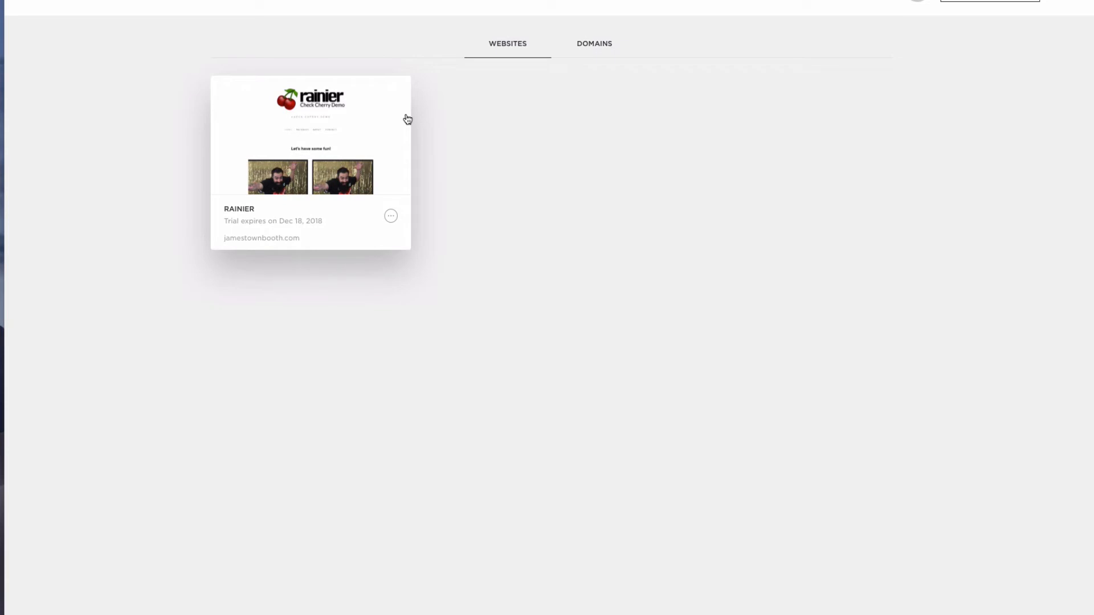
mouse_move(407, 118)
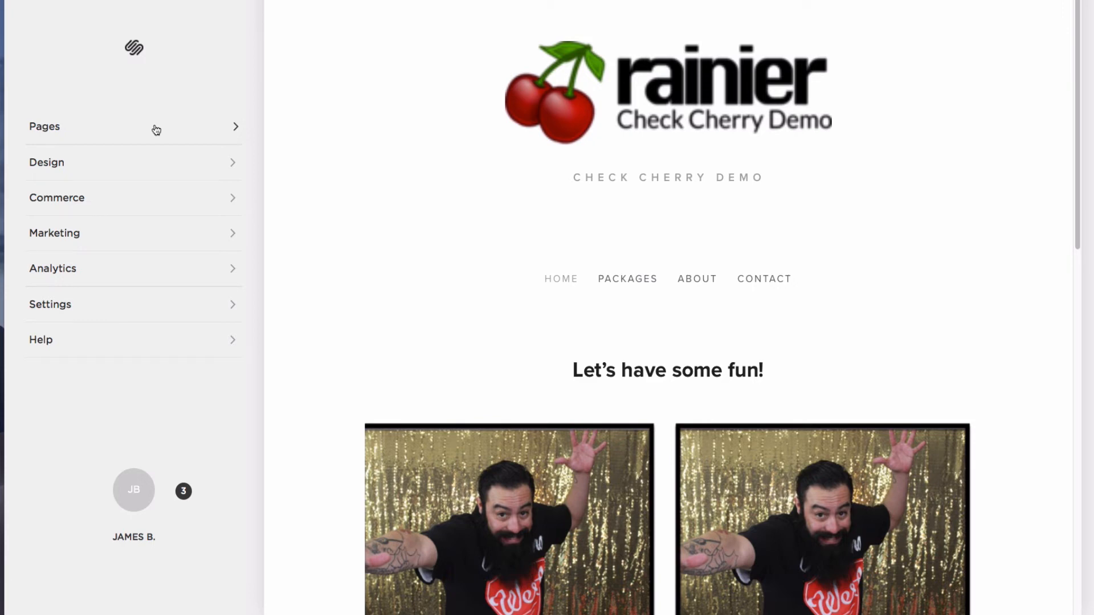
Select the Contact page from Pages and put its Page Content in edit mode.
left_click(45, 126)
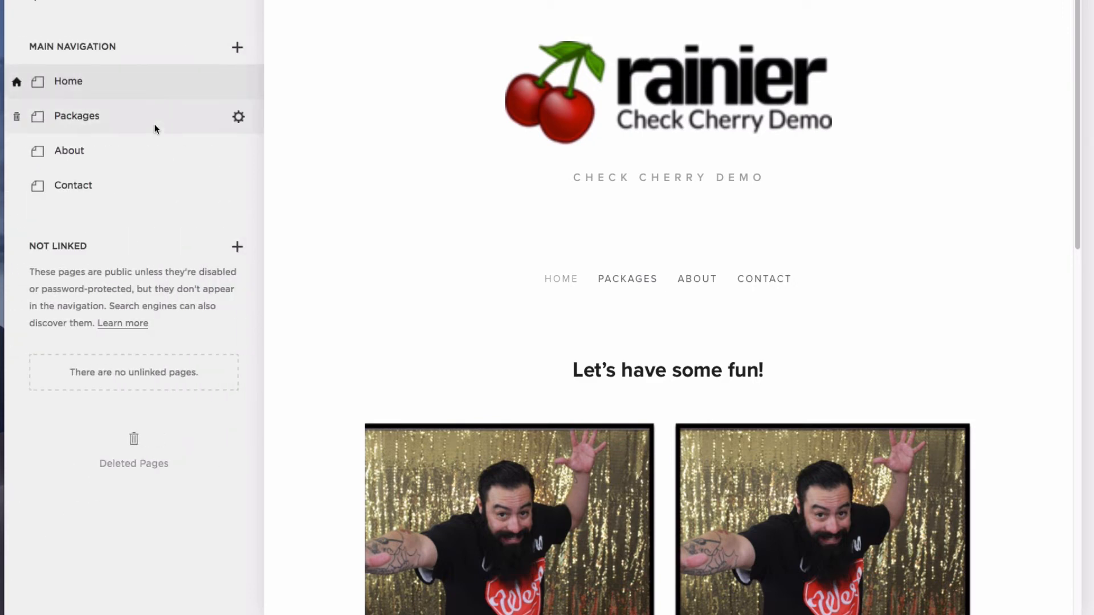
mouse_move(73, 186)
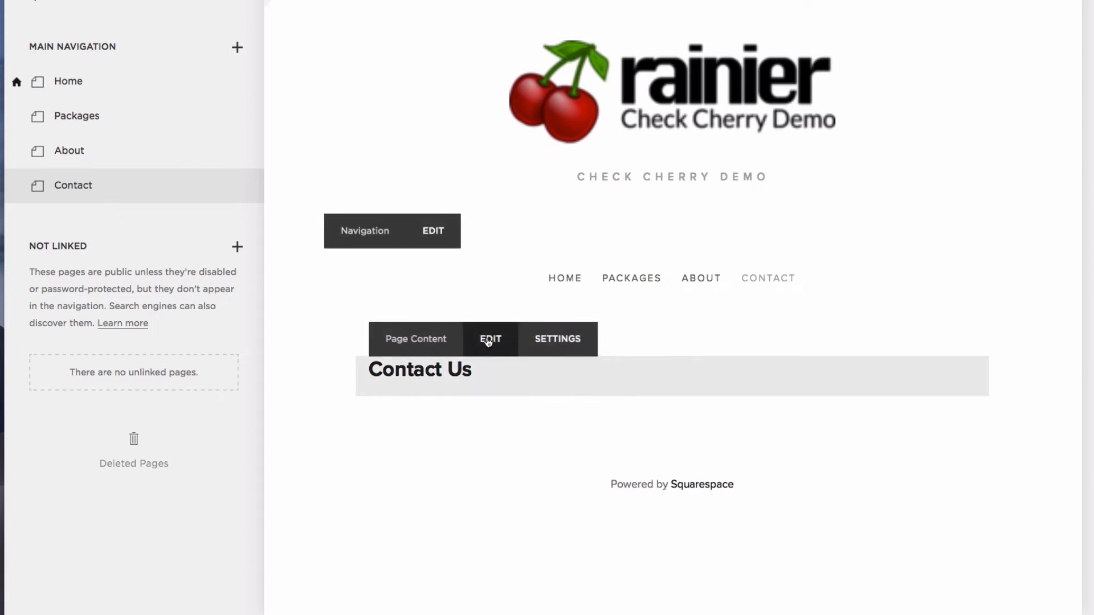
left_click(489, 340)
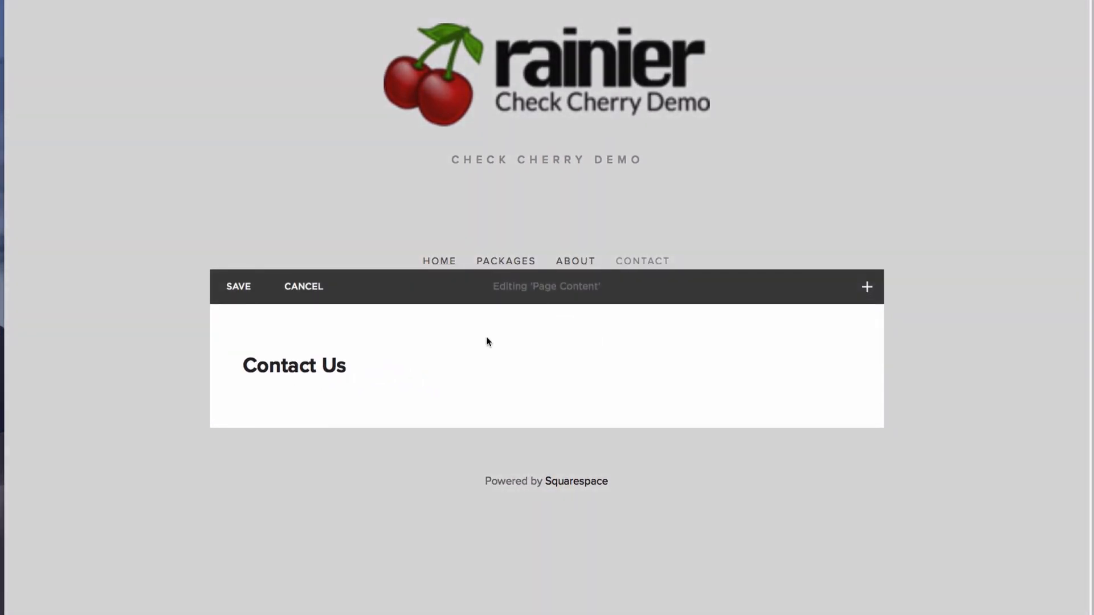
Add a Code block right after the Contact Us heading on the Contact page.
left_click(294, 366)
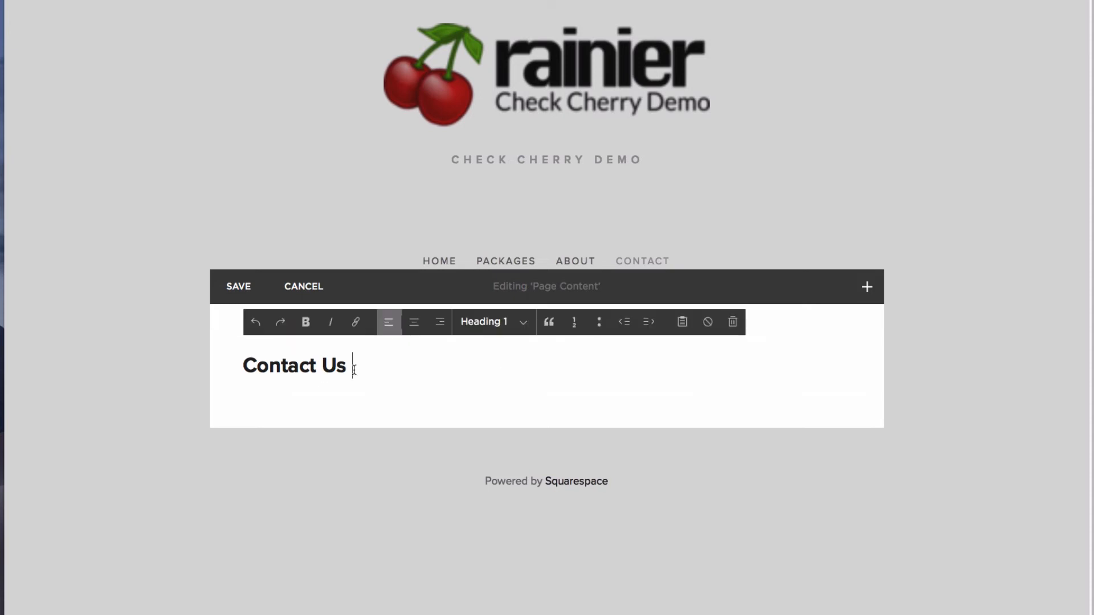
mouse_move(867, 287)
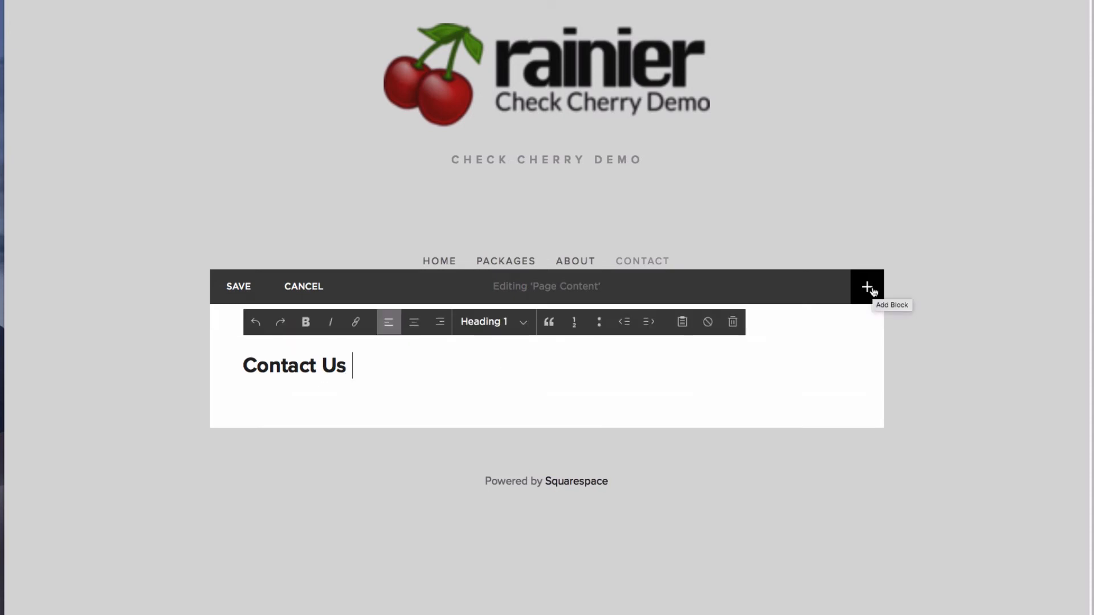
left_click(867, 286)
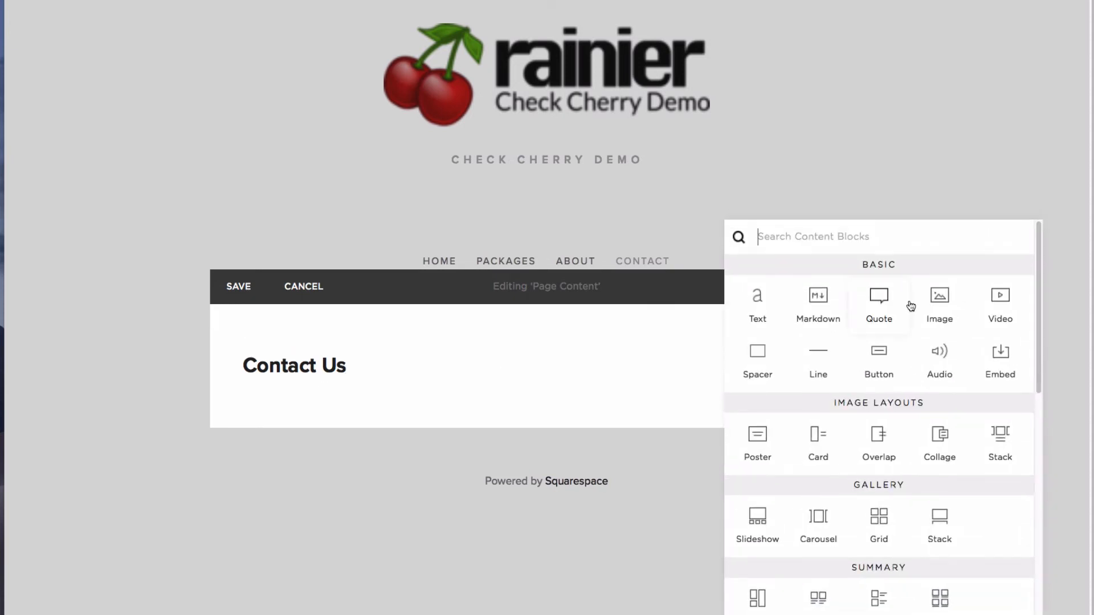
mouse_move(881, 268)
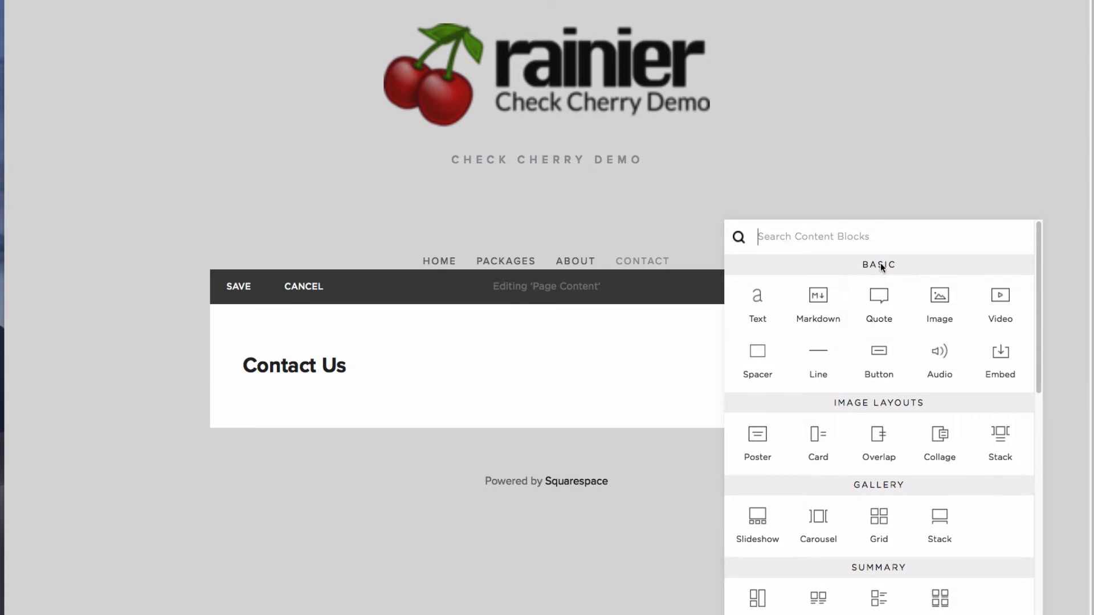
mouse_move(878, 299)
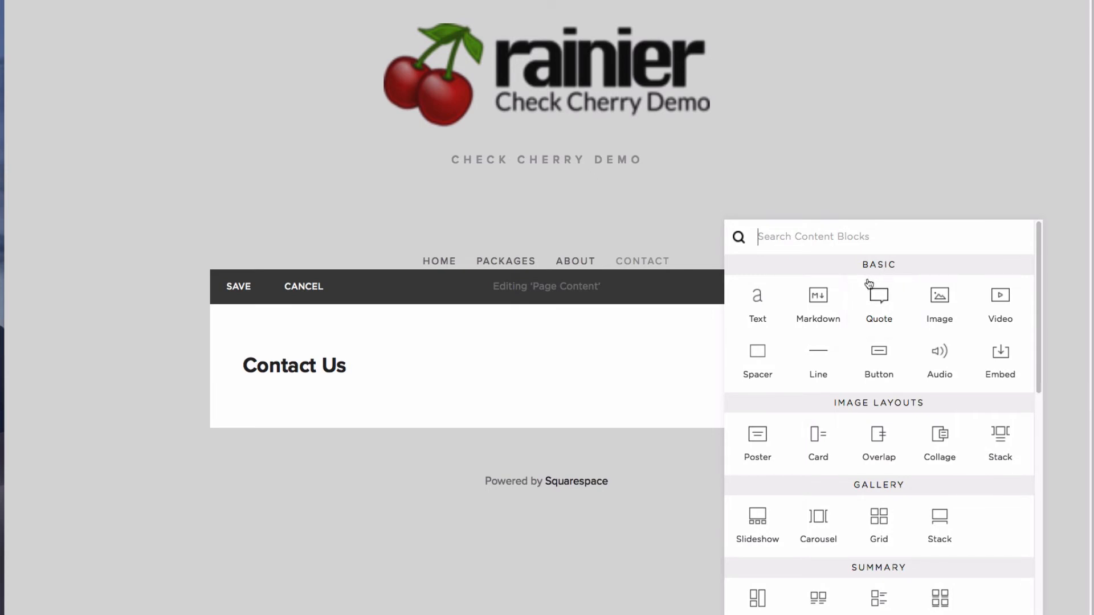
scroll("down", 3)
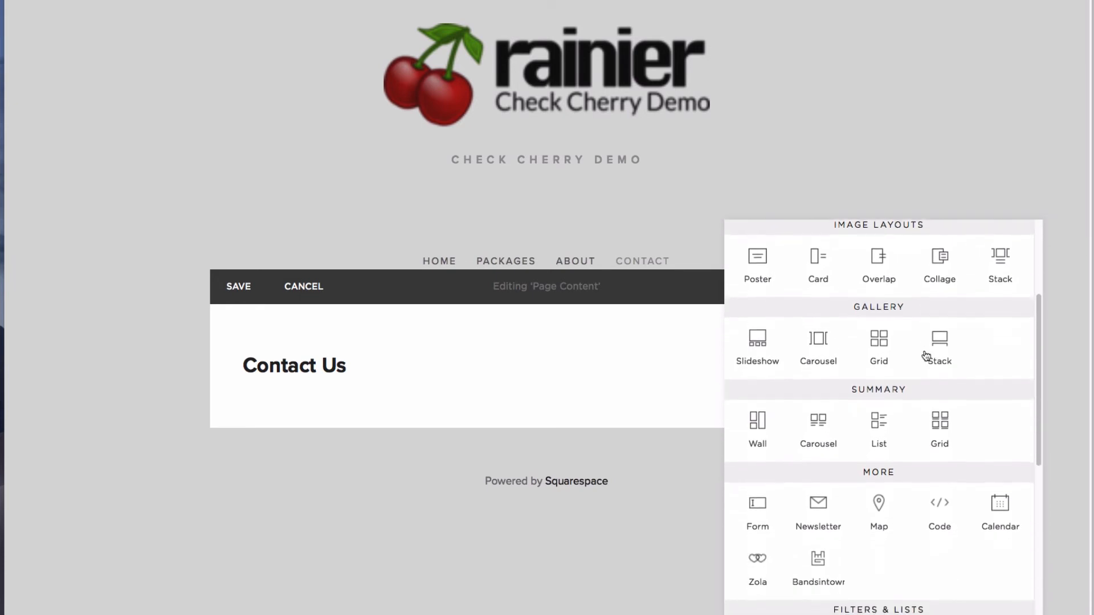
scroll("down", 3)
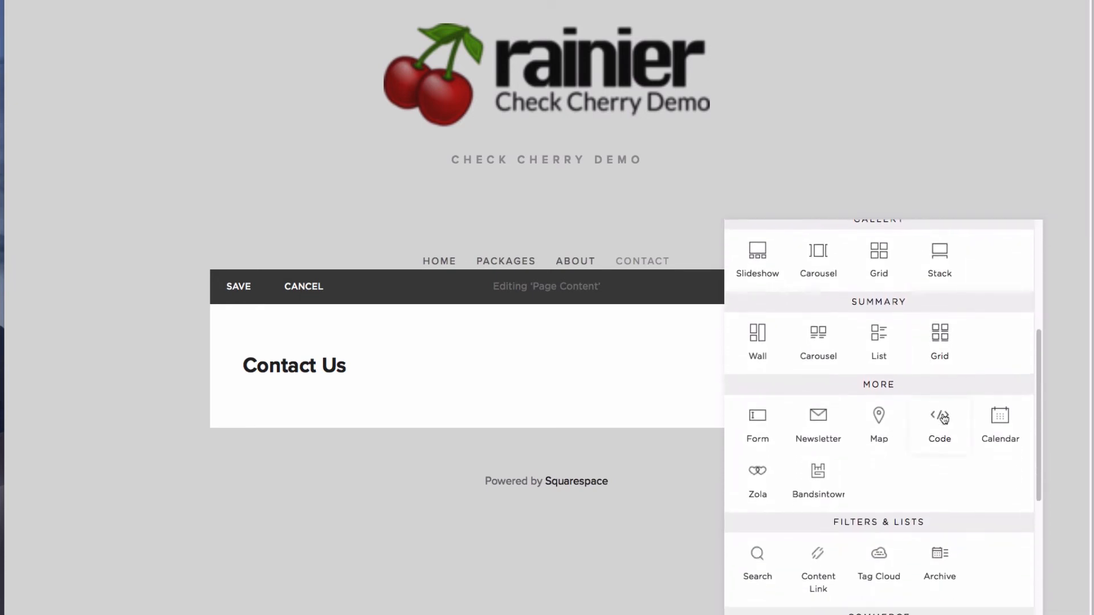
left_click(939, 418)
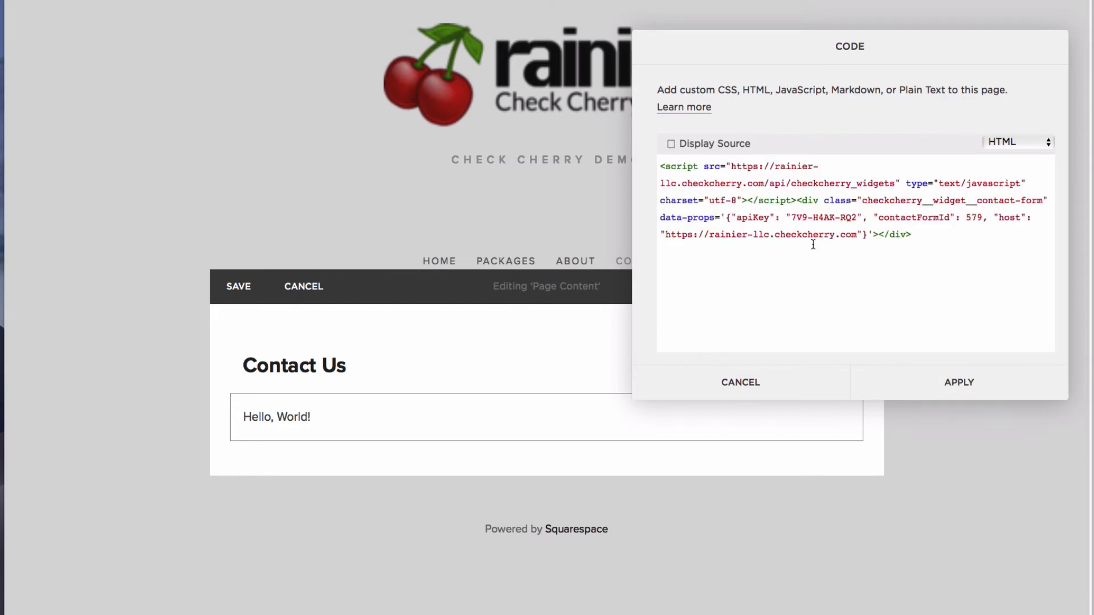
Apply the pasted Check Cherry contact form embed script to the code block.
left_click(958, 382)
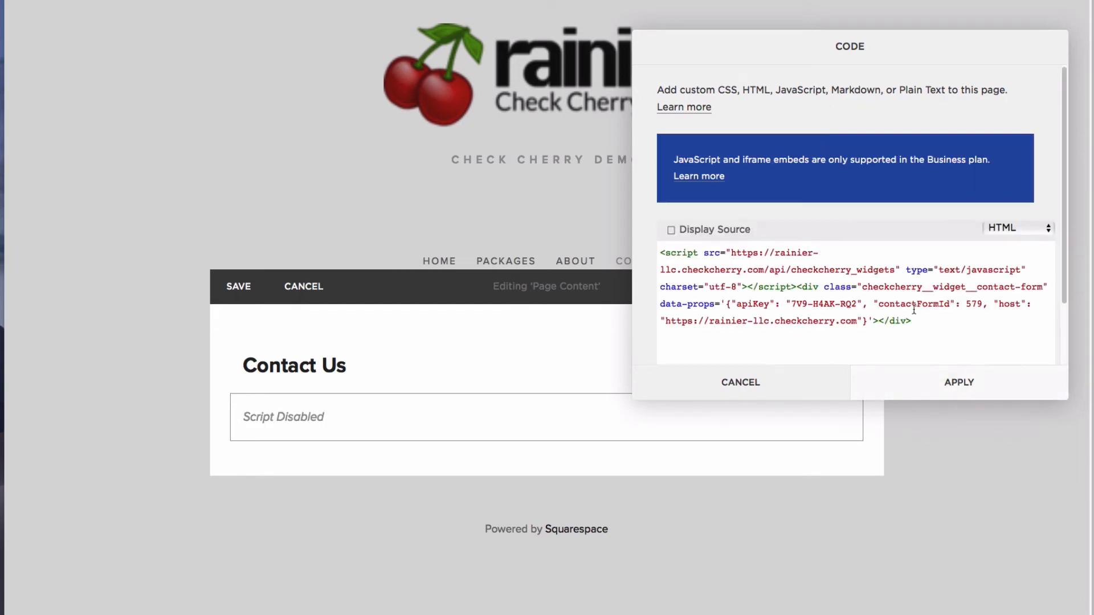
left_click(741, 383)
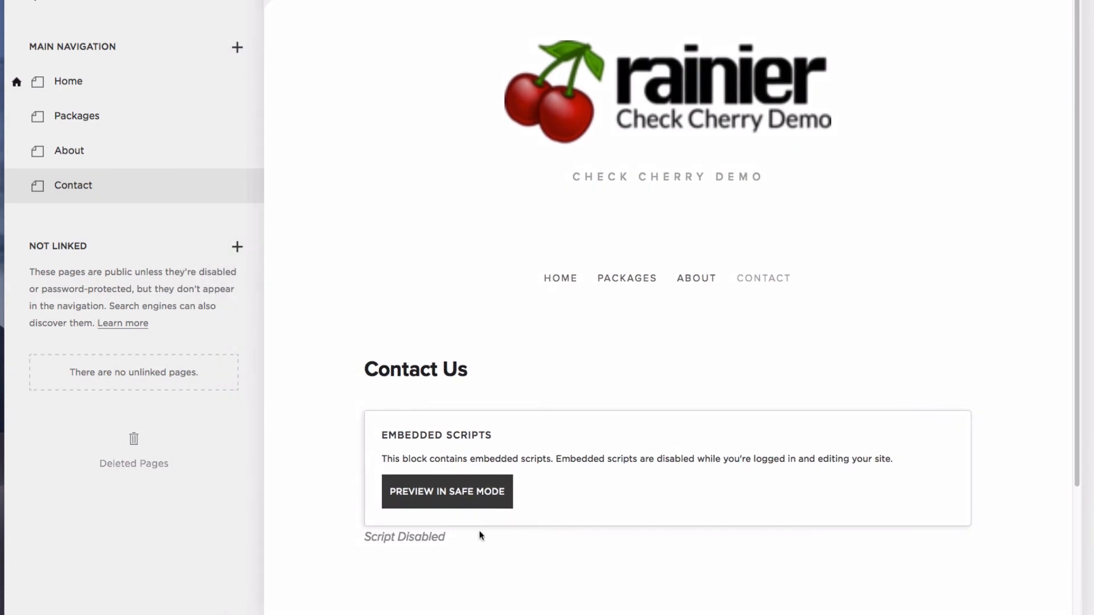
Preview the Embedded Scripts block in safe mode so the contact form fields show.
left_click(446, 491)
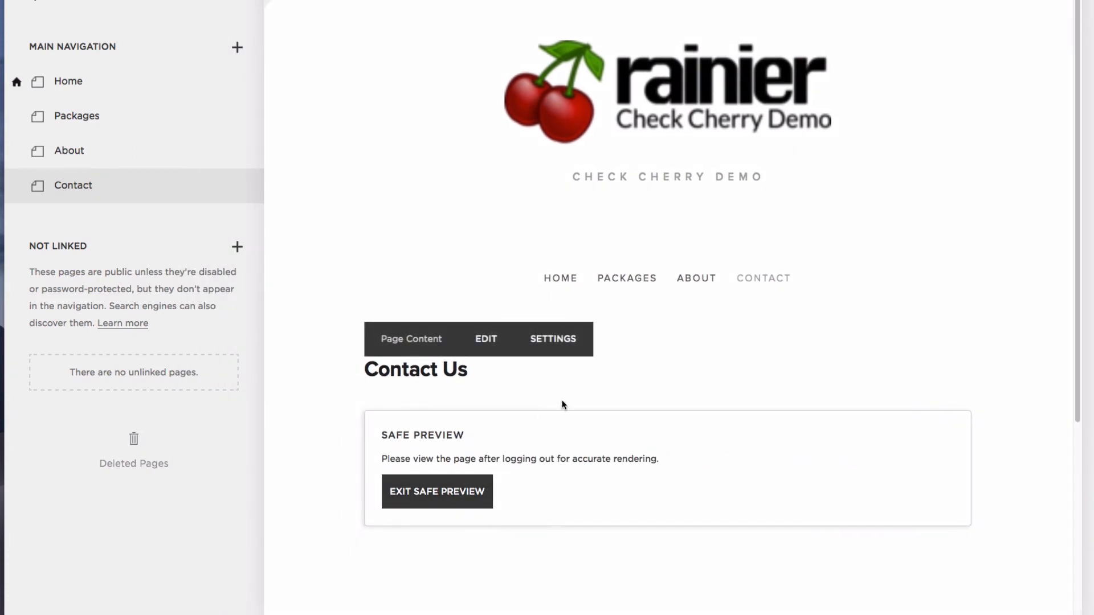
scroll("down", 3)
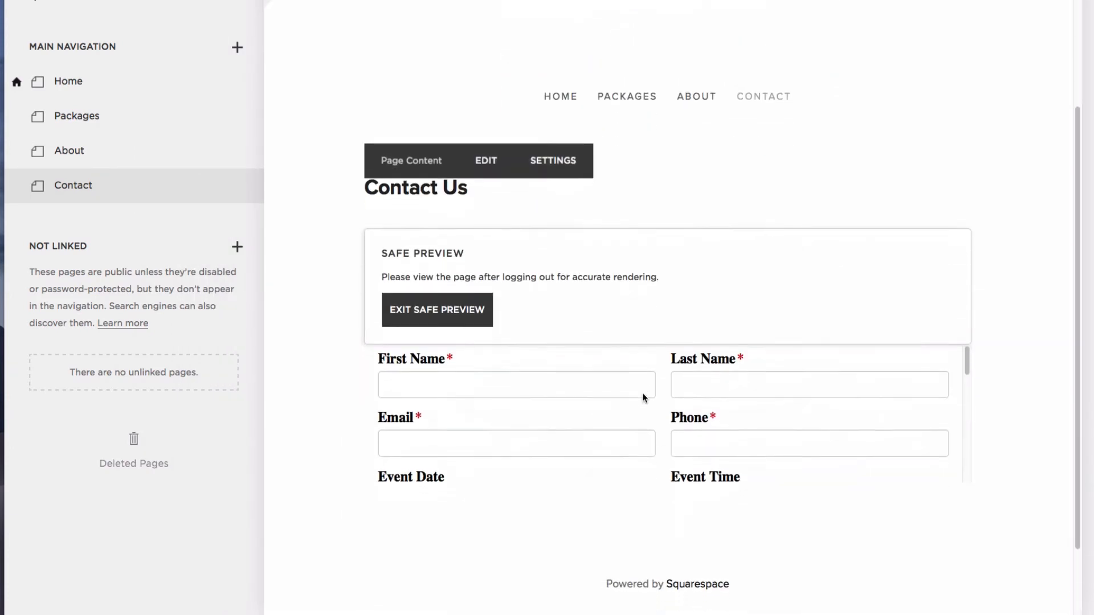
scroll("up", 3)
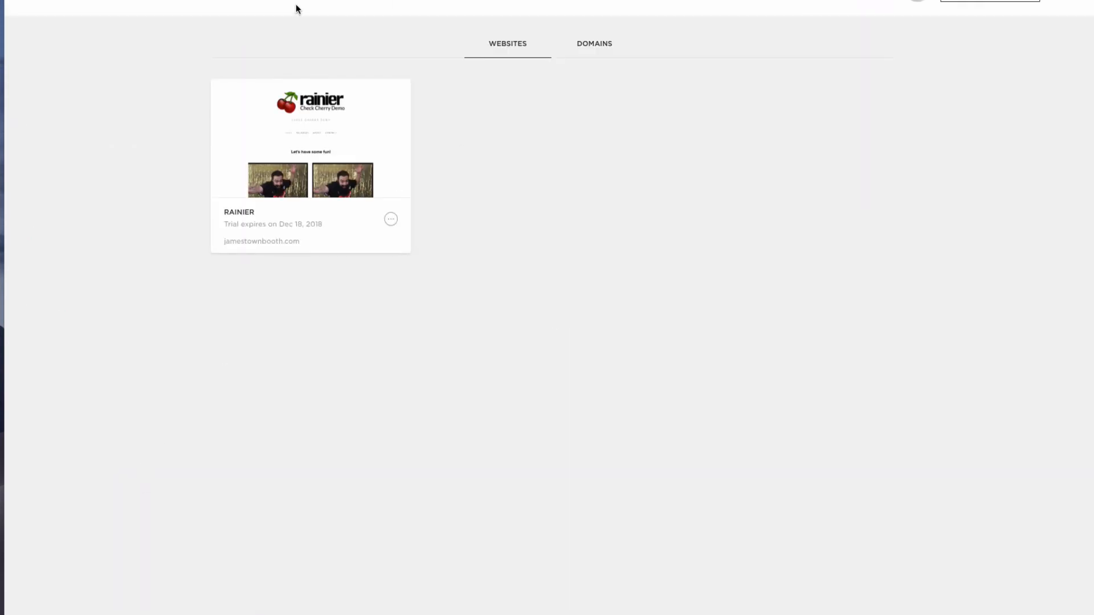
mouse_move(857, 232)
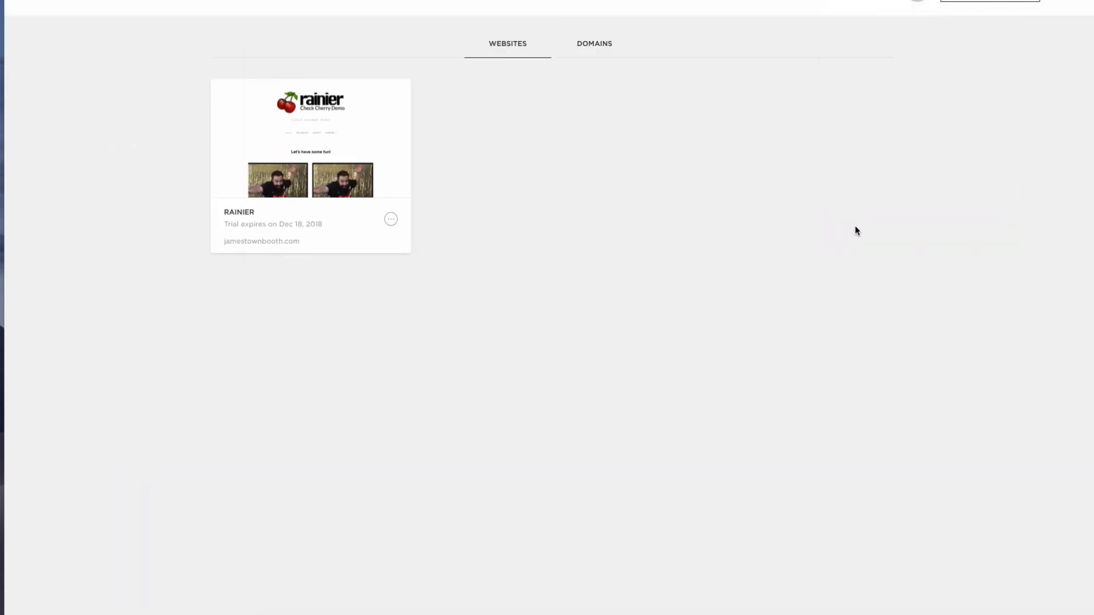
View the published Contact page in the logged-out window with the full embedded form.
left_click(310, 137)
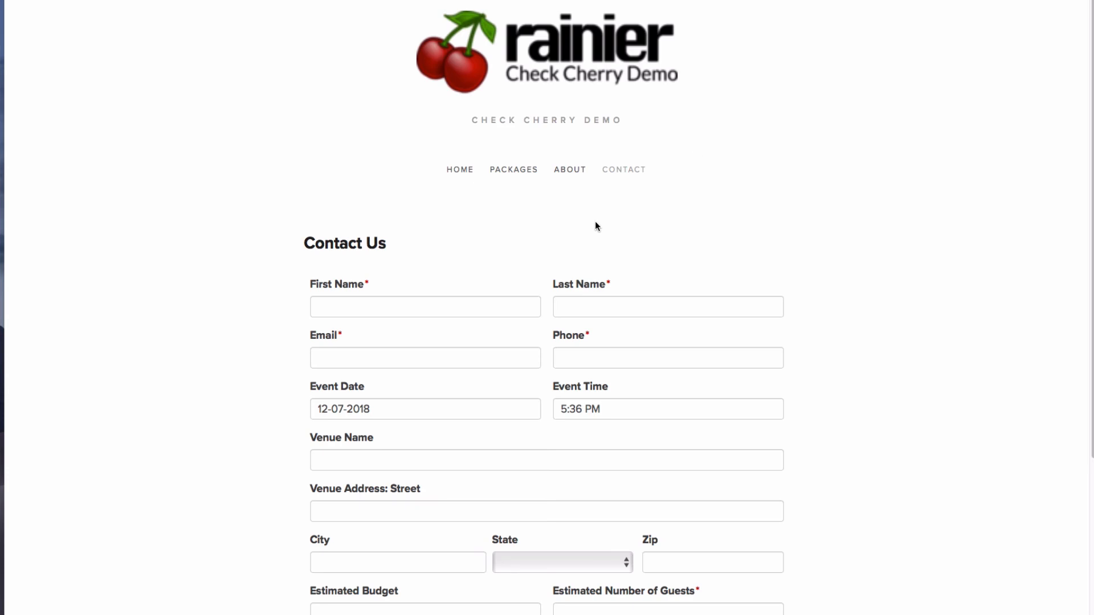
scroll("down", 3)
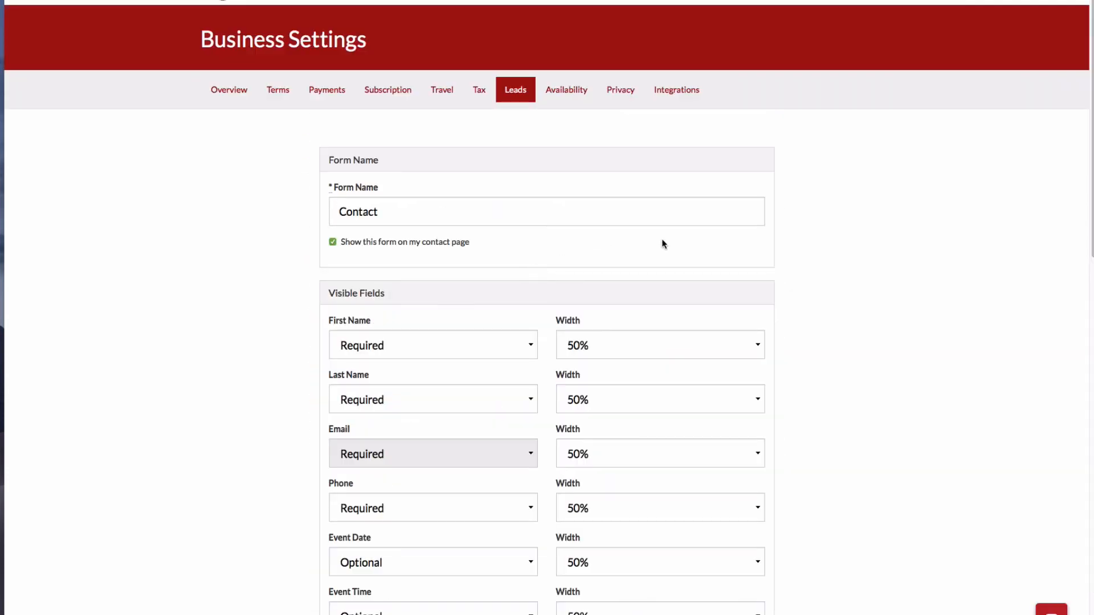
mouse_move(495, 399)
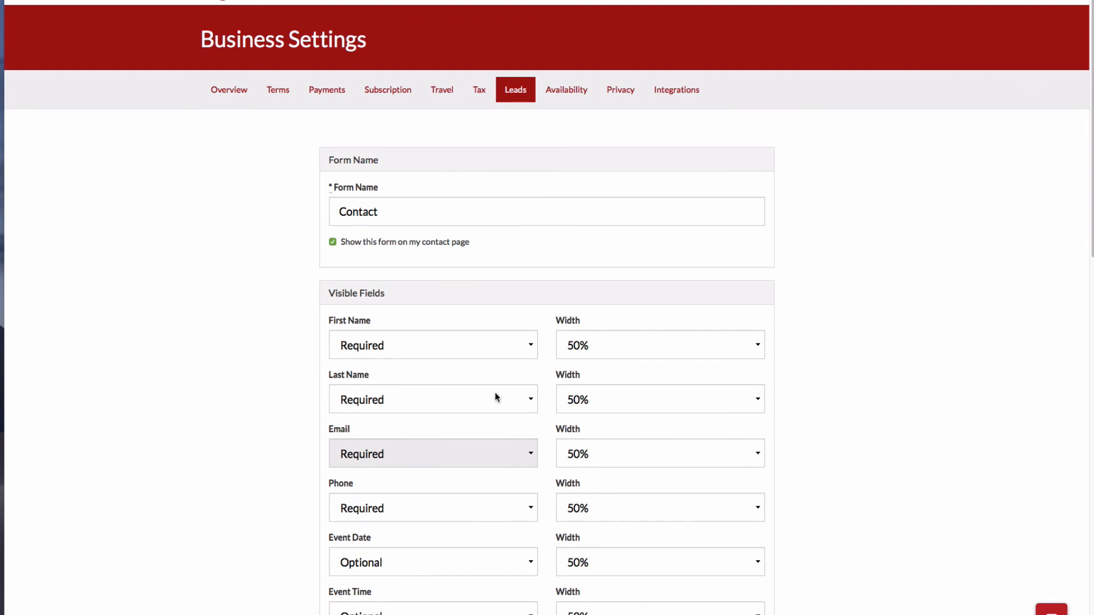
Set the Last Name field to Hidden and save the form with Save and Preview.
left_click(430, 399)
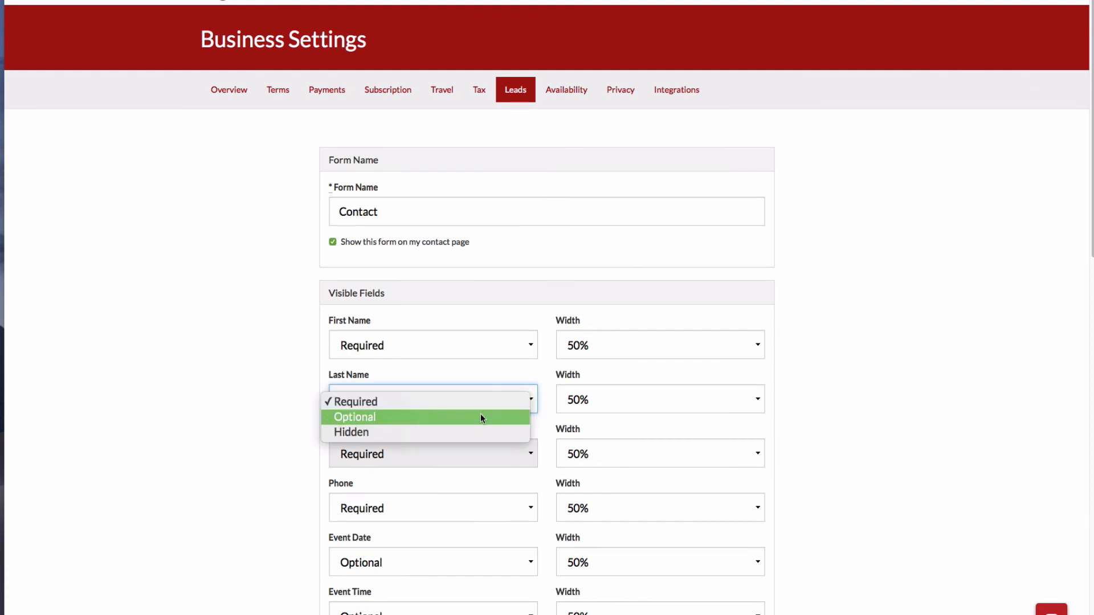
left_click(352, 432)
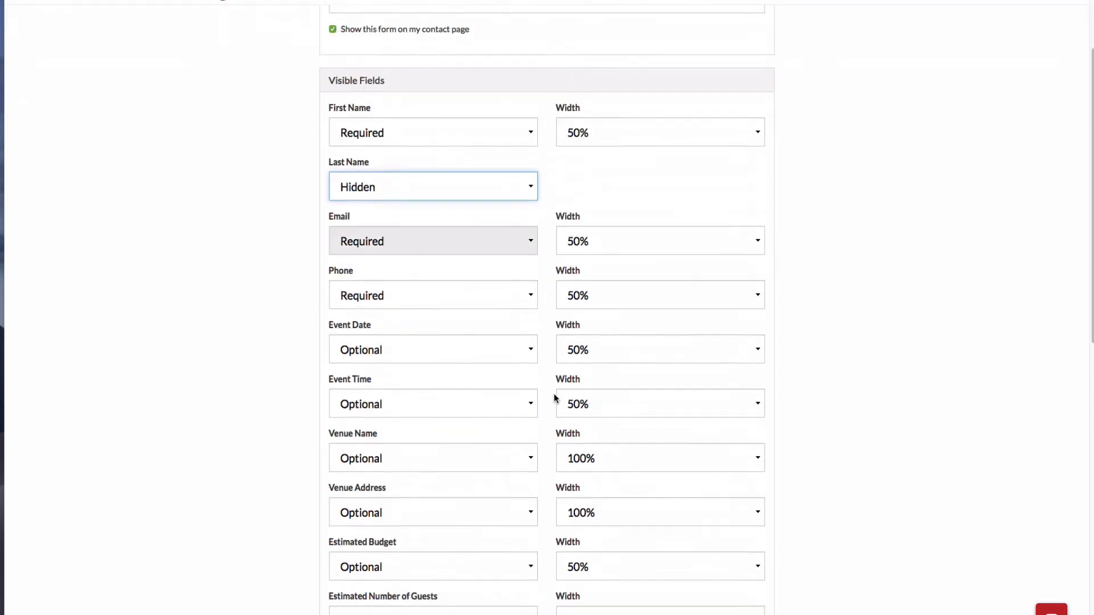
scroll("down", 3)
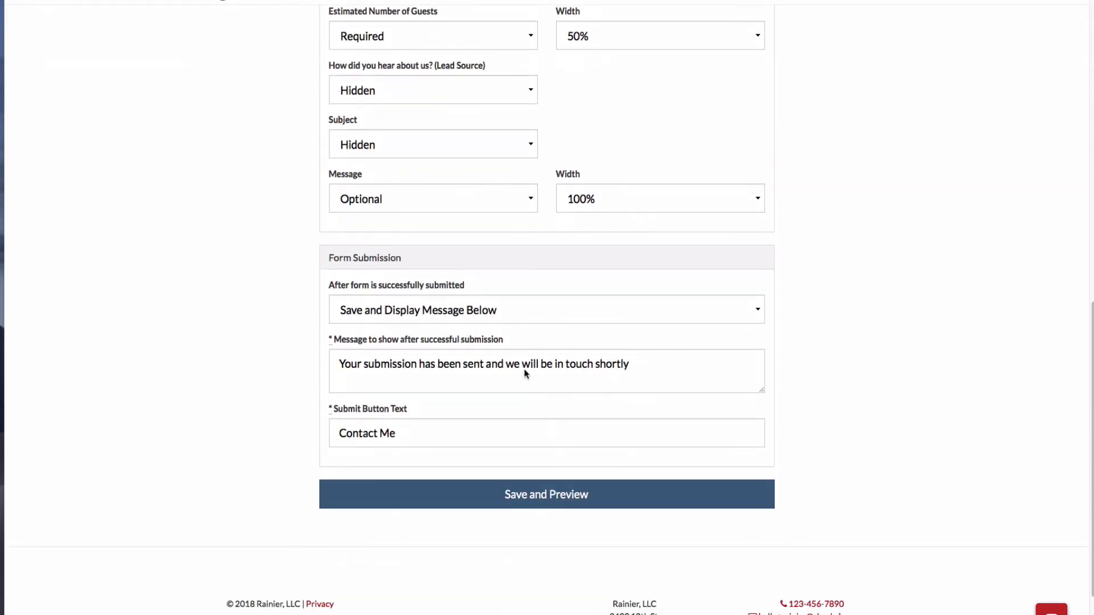
left_click(546, 494)
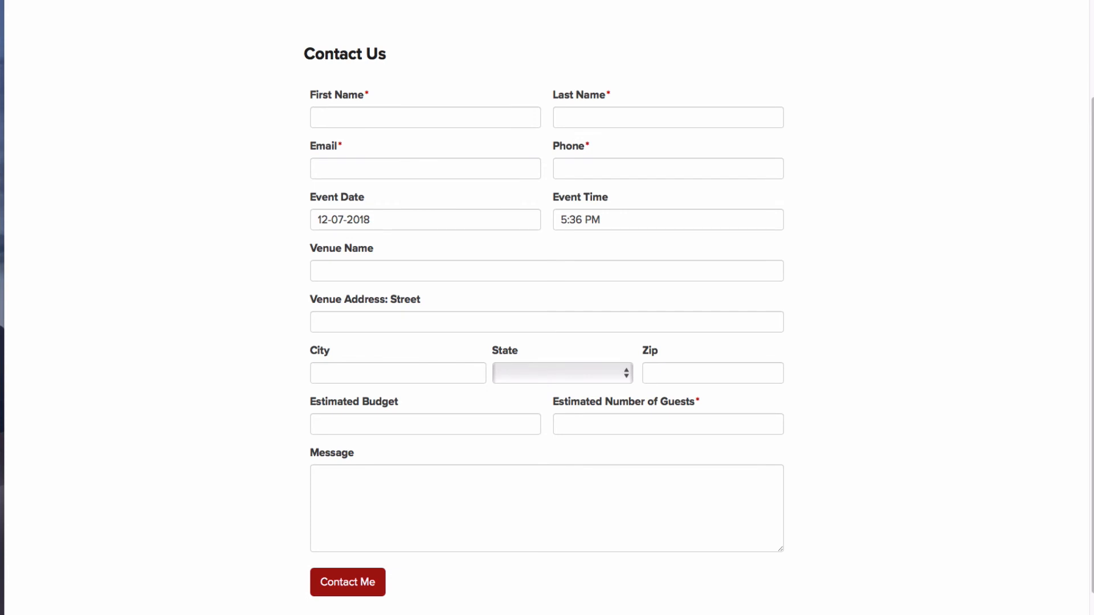
scroll("up", 3)
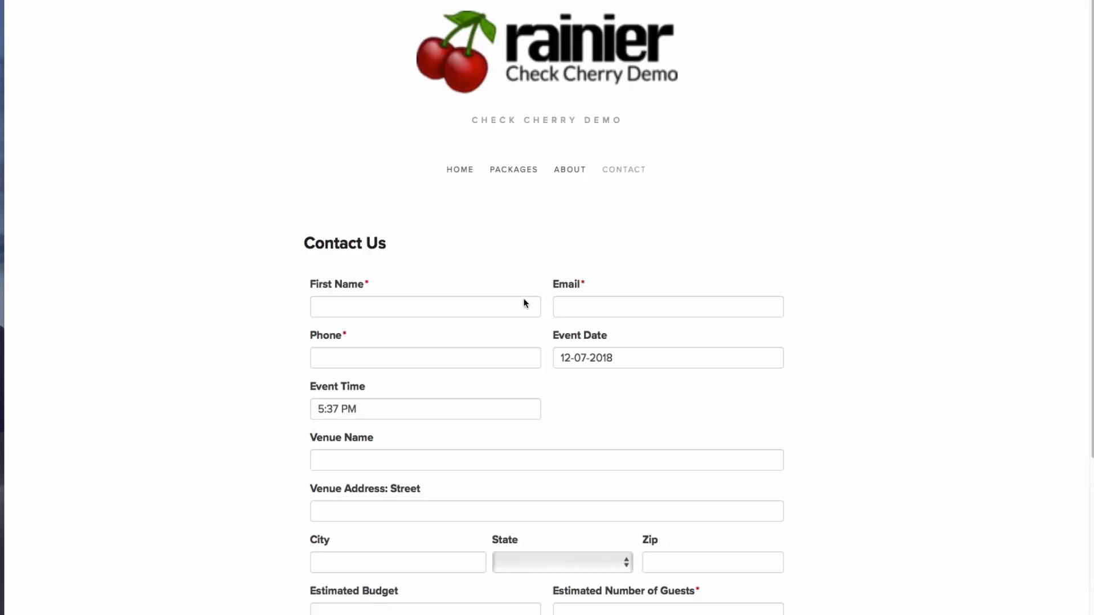
mouse_move(572, 280)
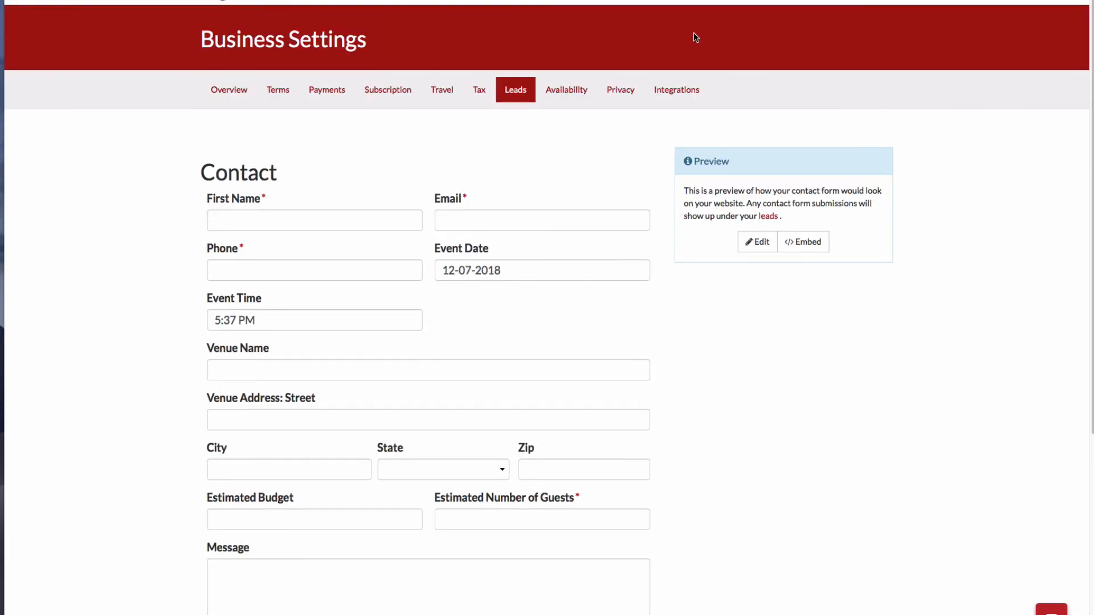
Create a new automated email triggered by 'When a Contact Form is Submitted' and continue.
left_click(588, 2)
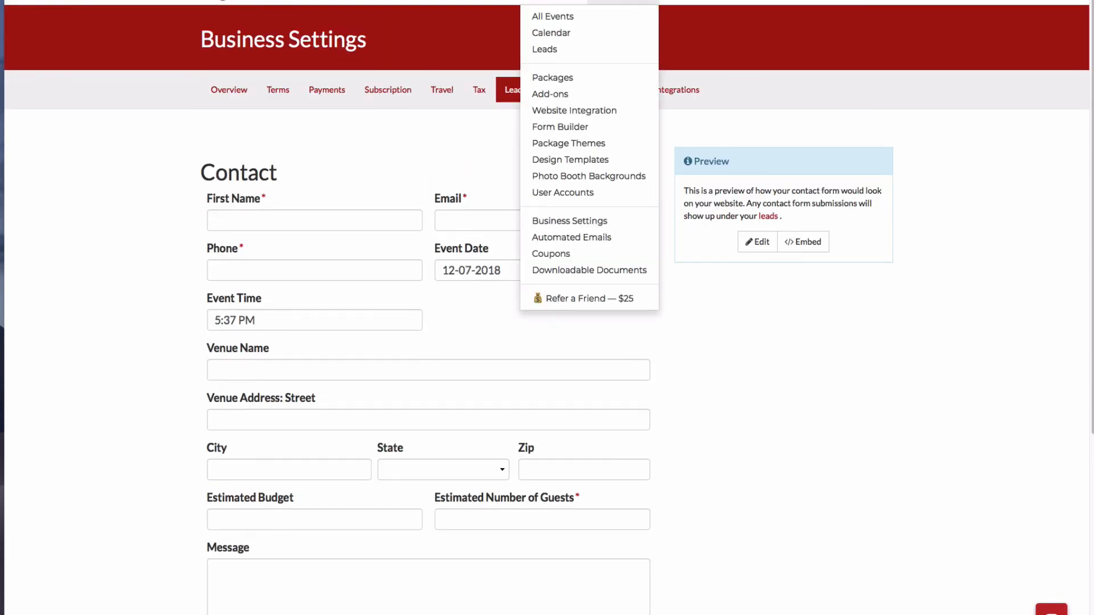
mouse_move(570, 222)
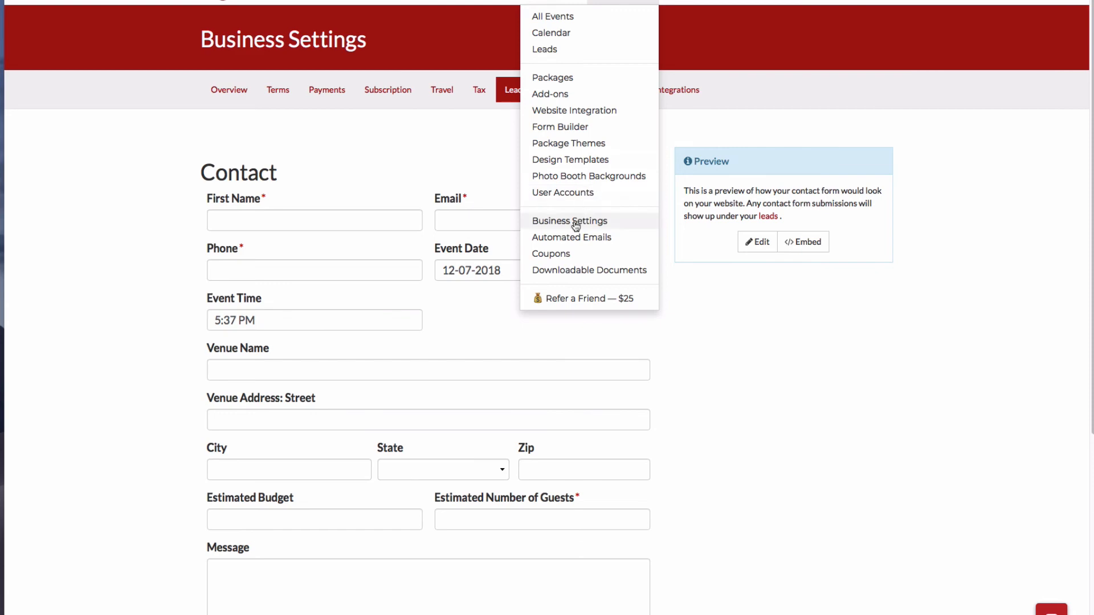
left_click(570, 237)
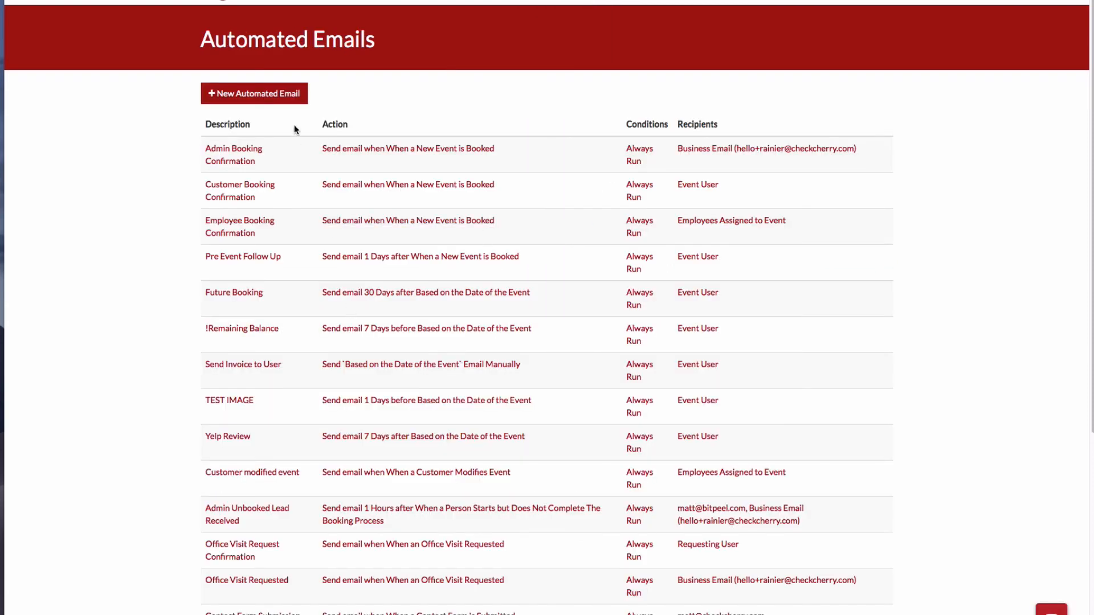
left_click(252, 92)
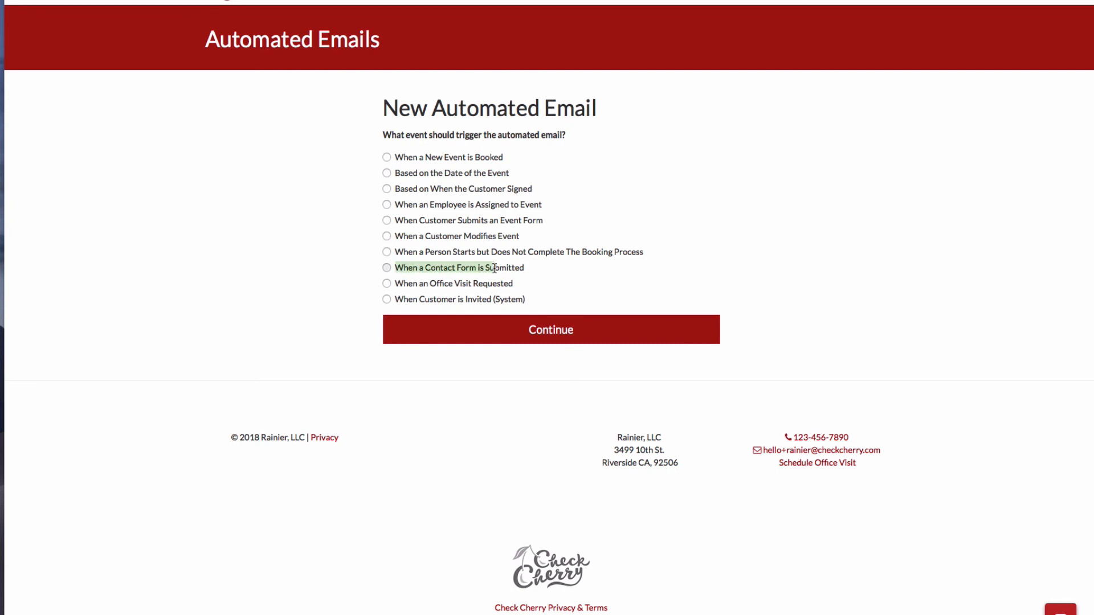
left_click(386, 268)
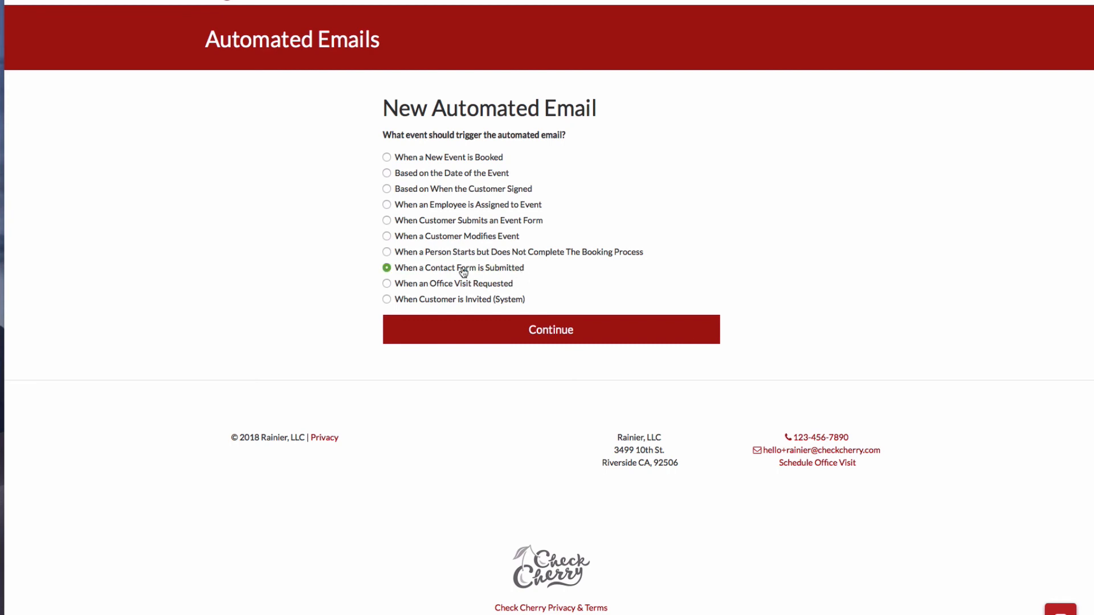
left_click(551, 329)
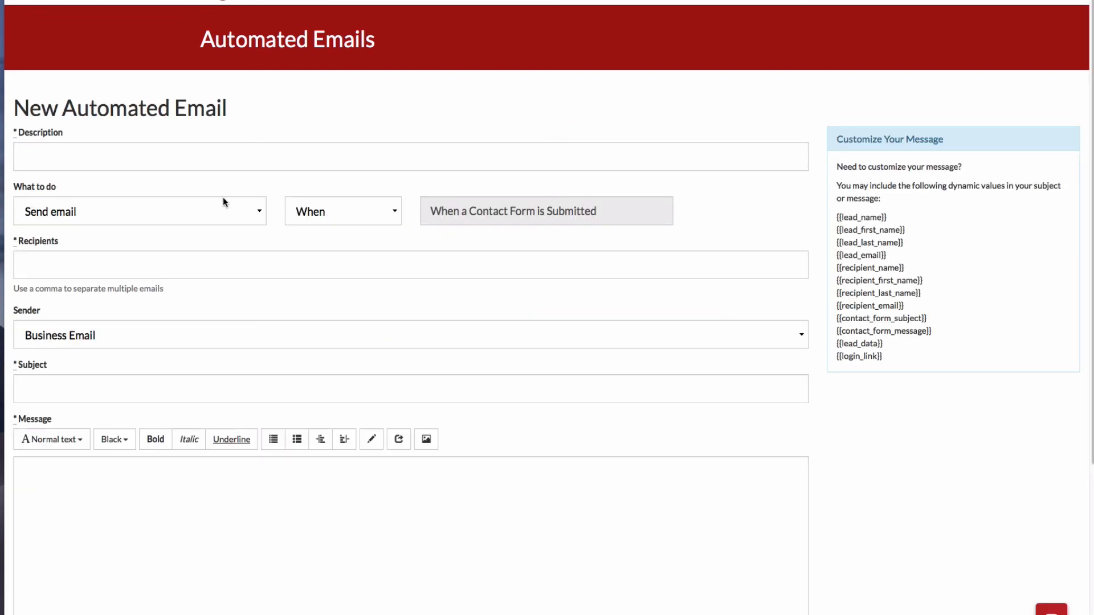
Send the email After 1 Minutes and write a message including {{lead_data}}.
left_click(342, 212)
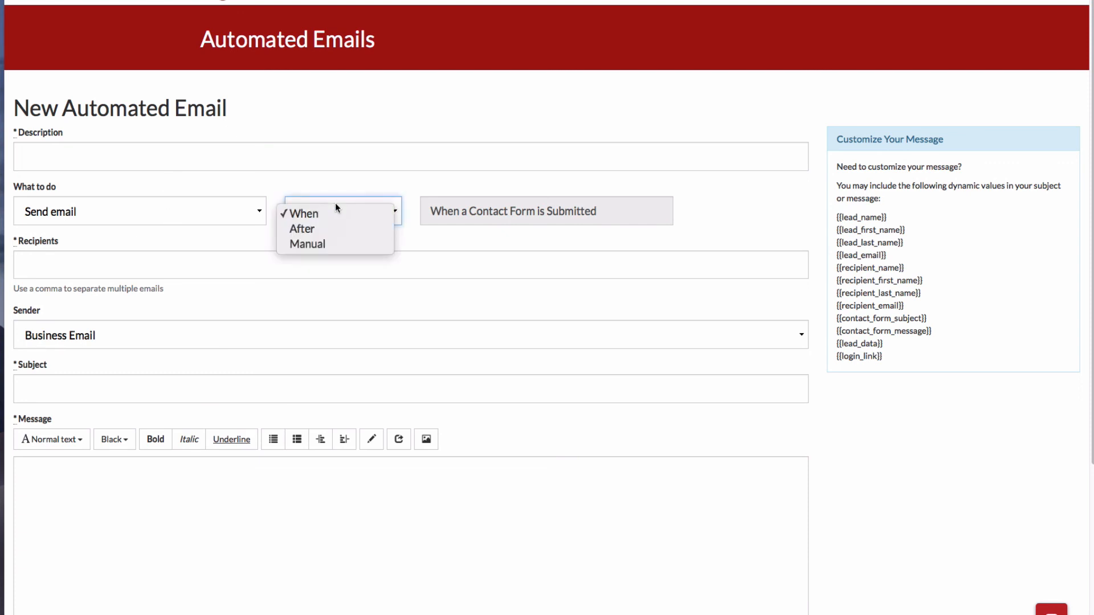
left_click(301, 228)
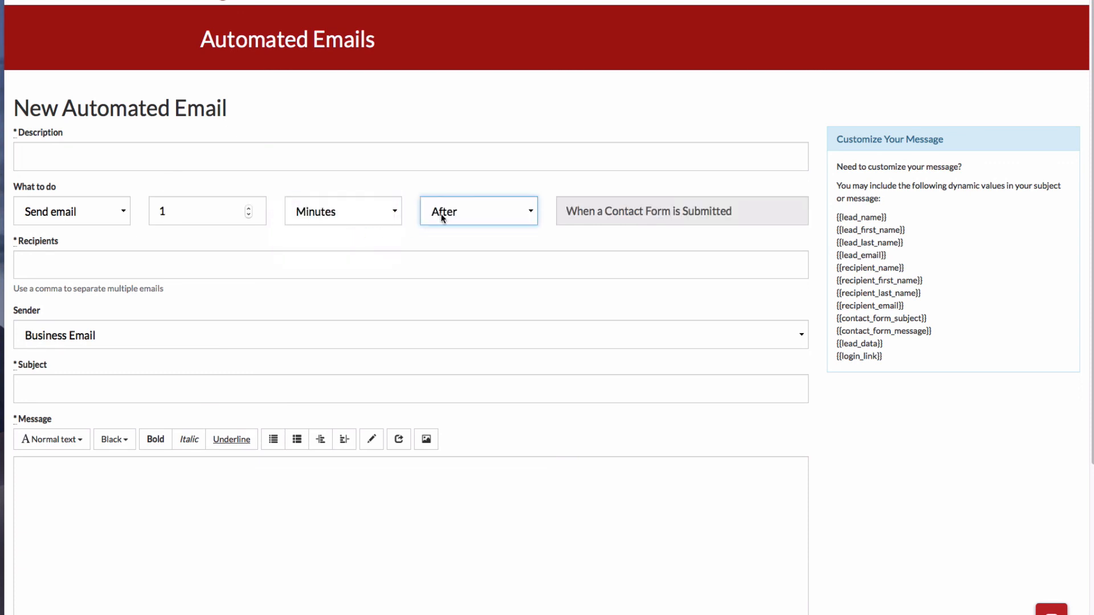
mouse_move(308, 240)
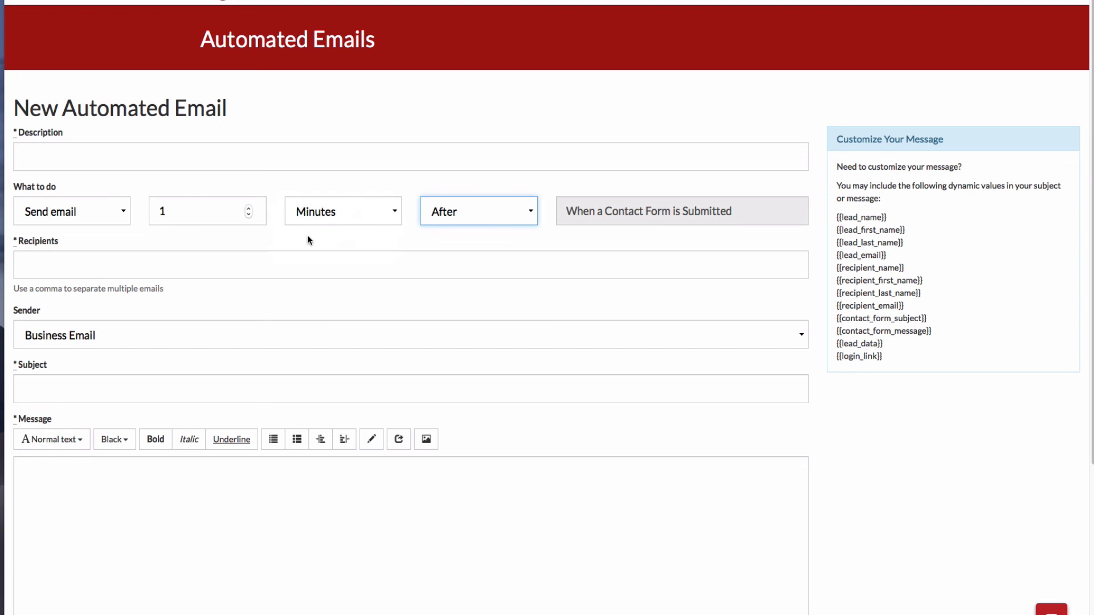
left_click(410, 263)
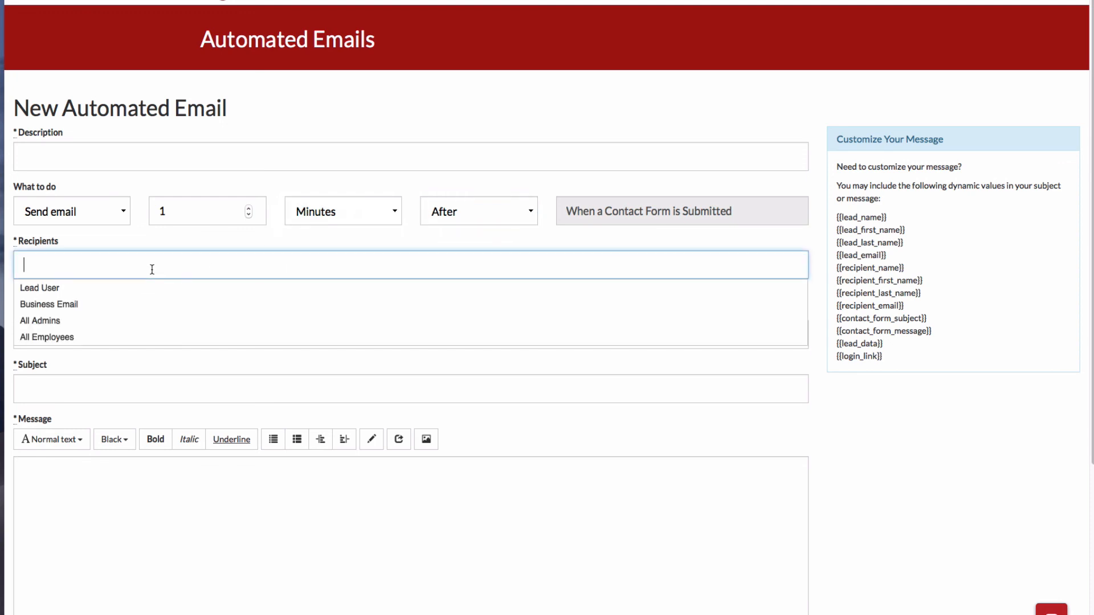
mouse_move(40, 287)
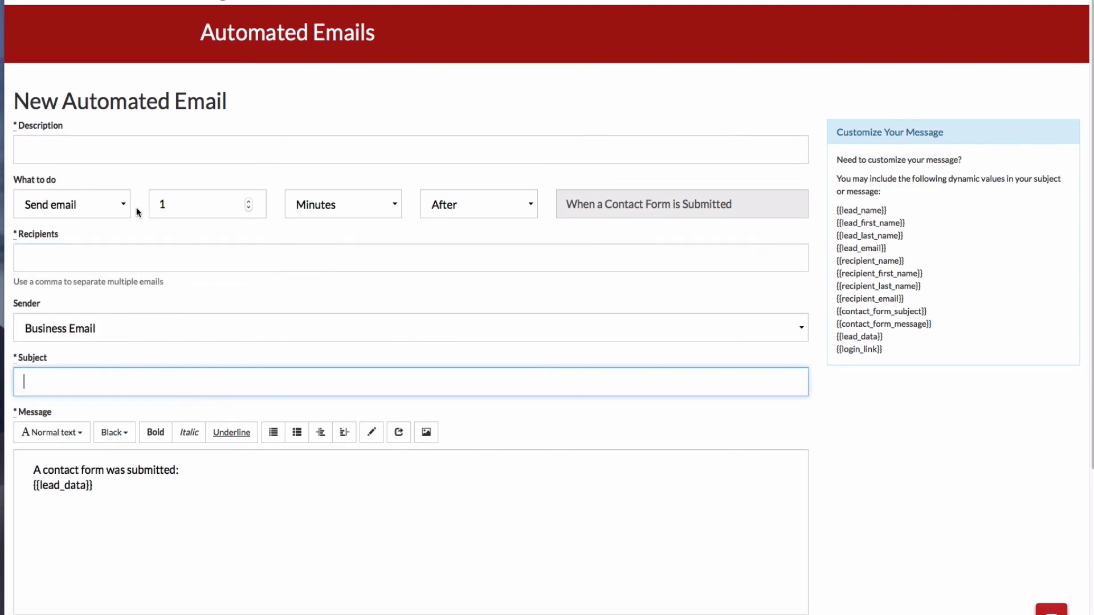
scroll("down", 3)
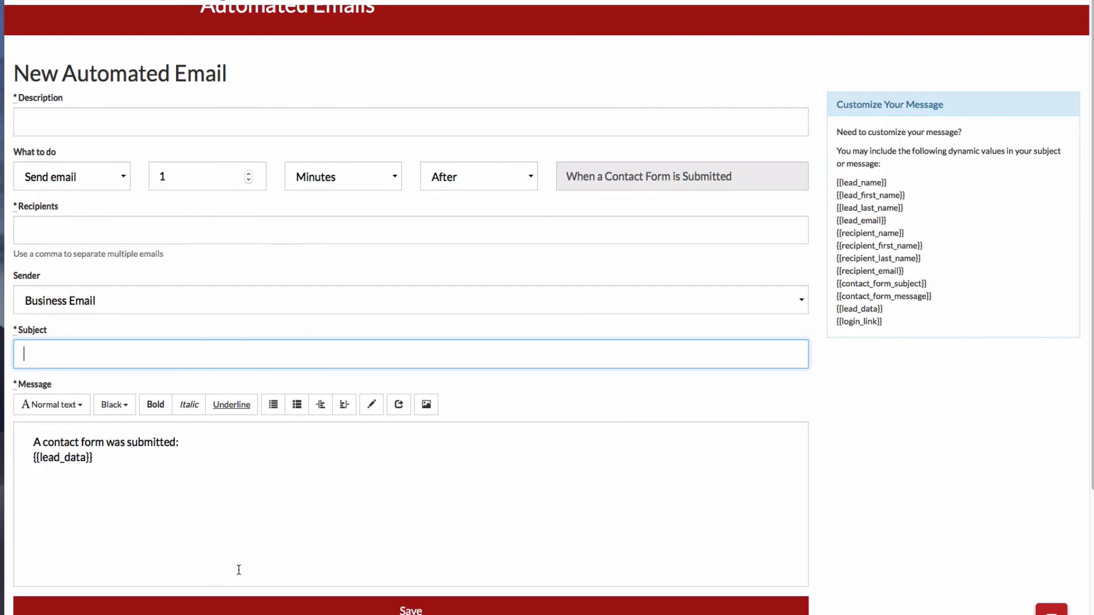
mouse_move(228, 515)
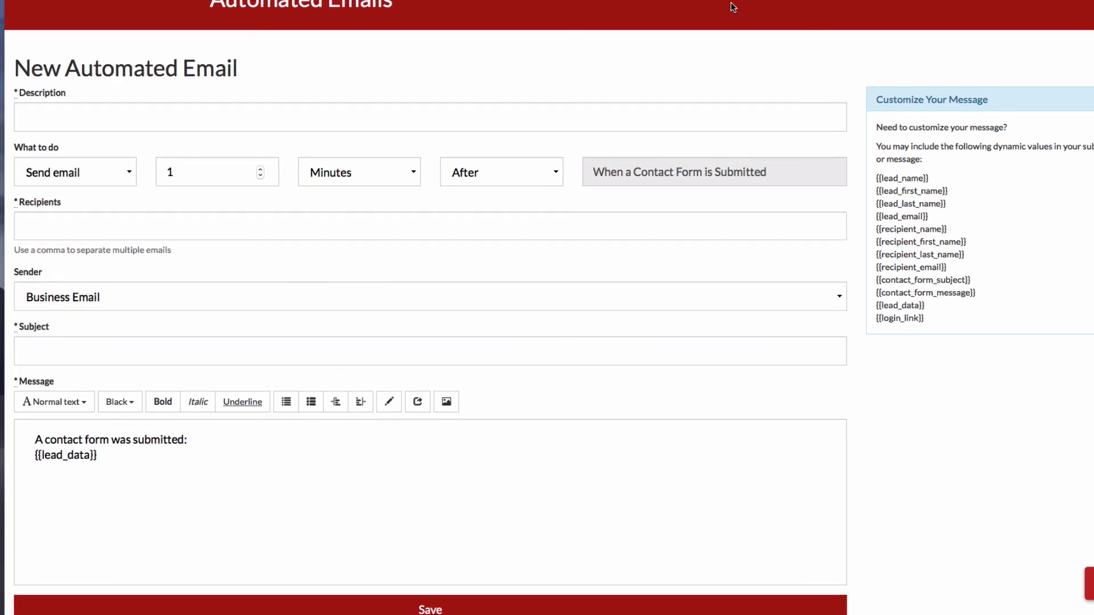
mouse_move(431, 609)
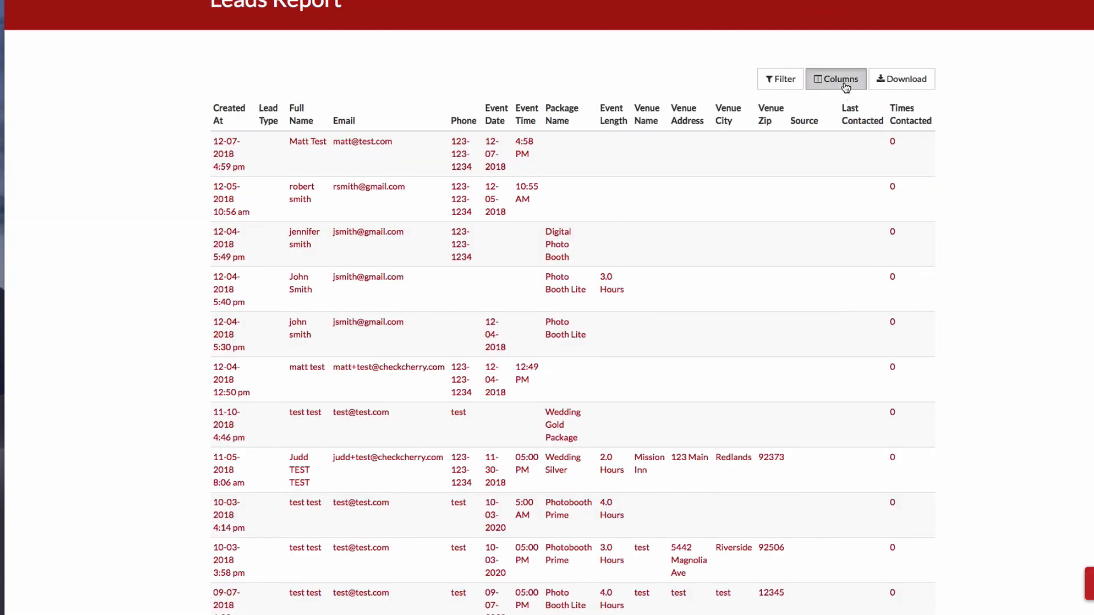
Review the checked columns of the leads report and return to the table with Search.
left_click(835, 78)
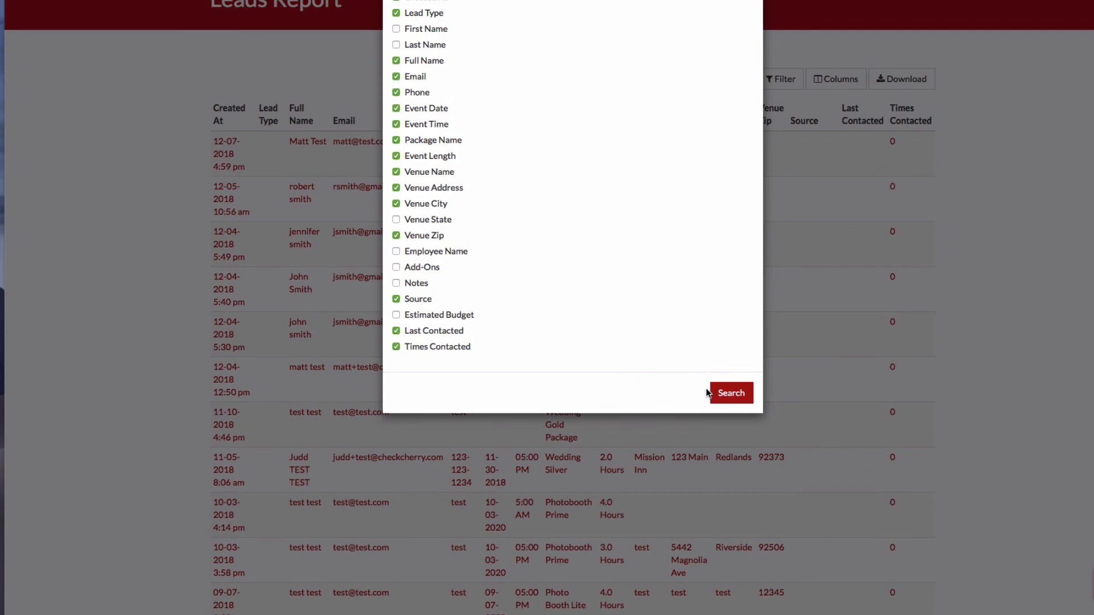
left_click(731, 393)
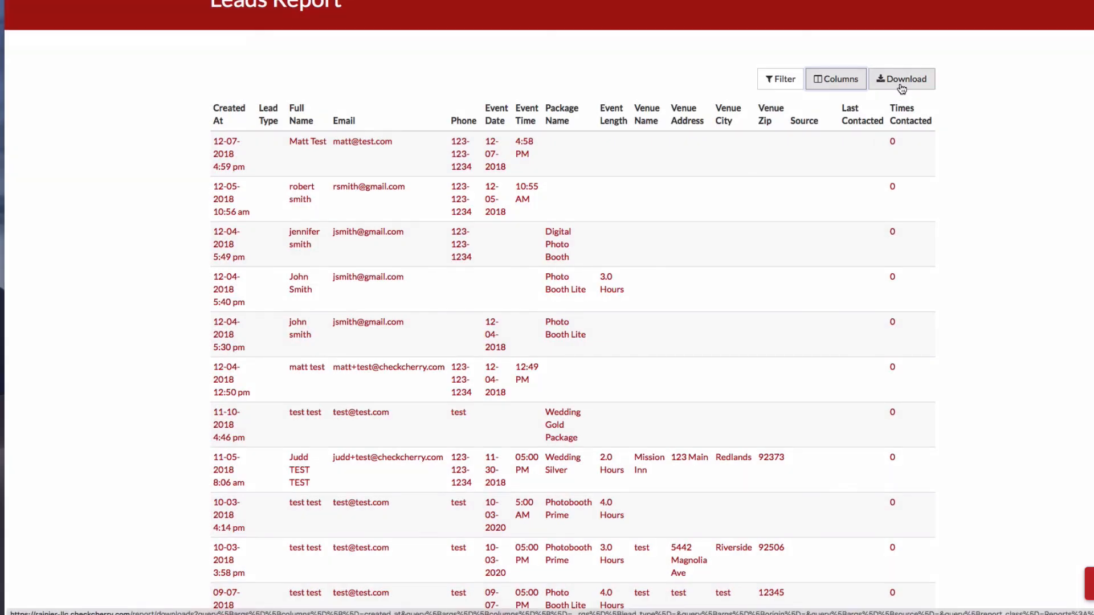
mouse_move(936, 192)
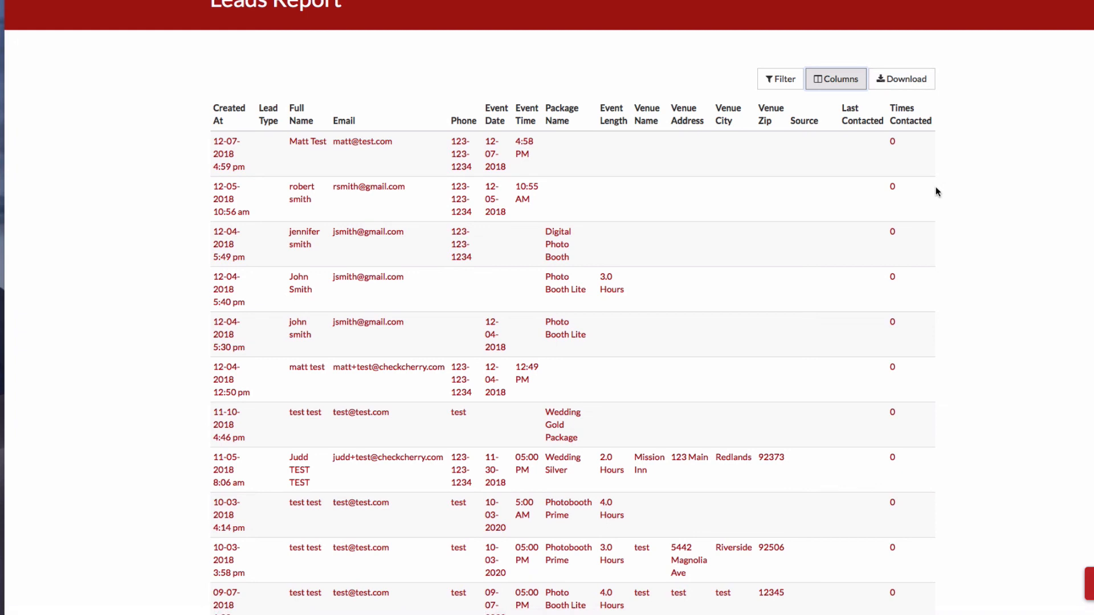